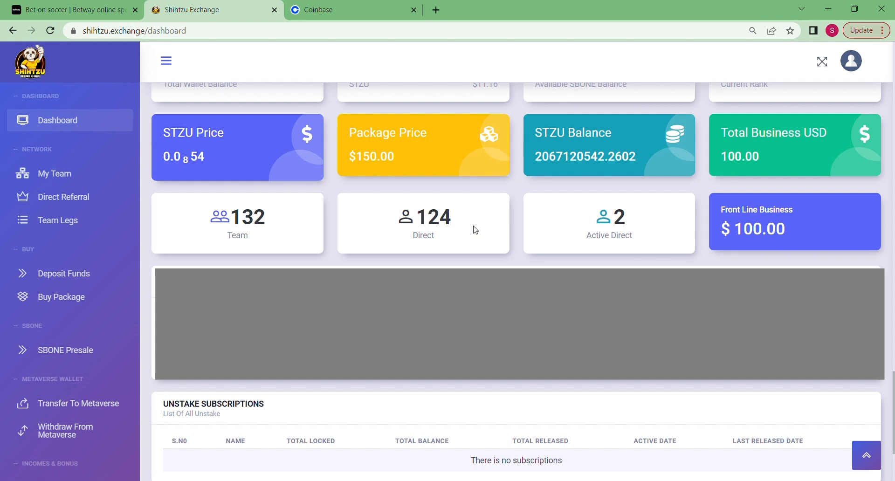
mouse_move(273, 231)
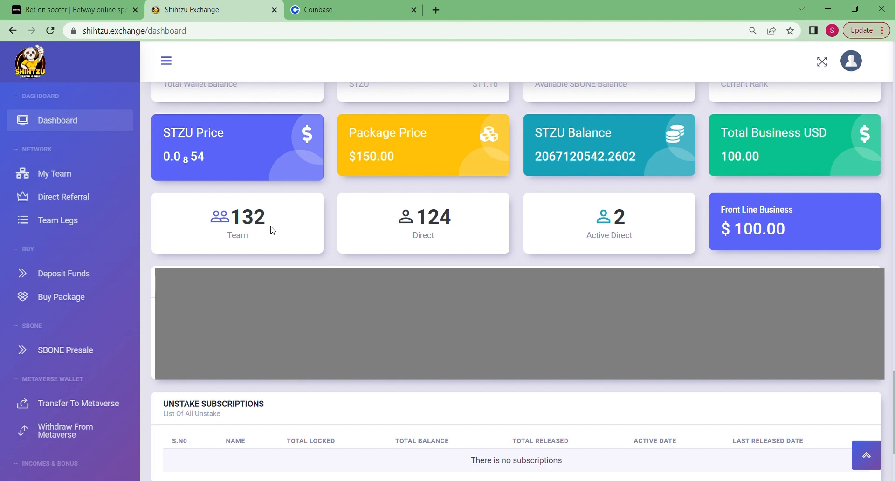
mouse_move(275, 233)
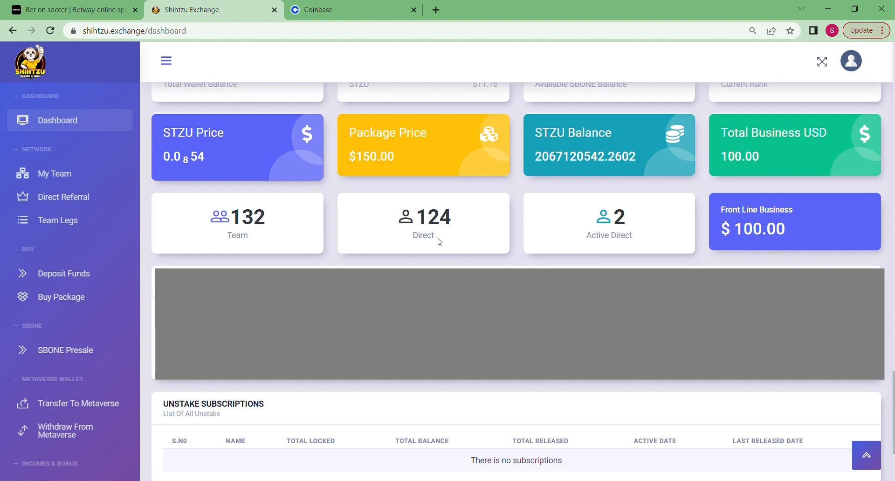
mouse_move(439, 234)
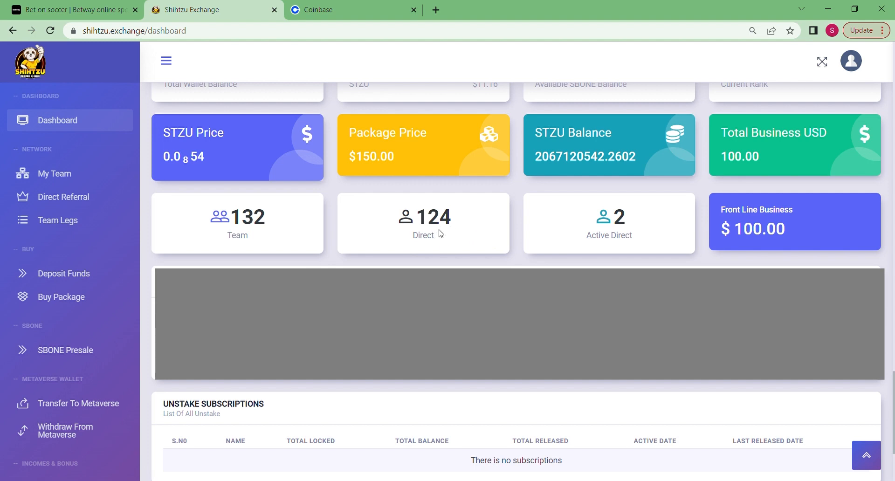
mouse_move(422, 247)
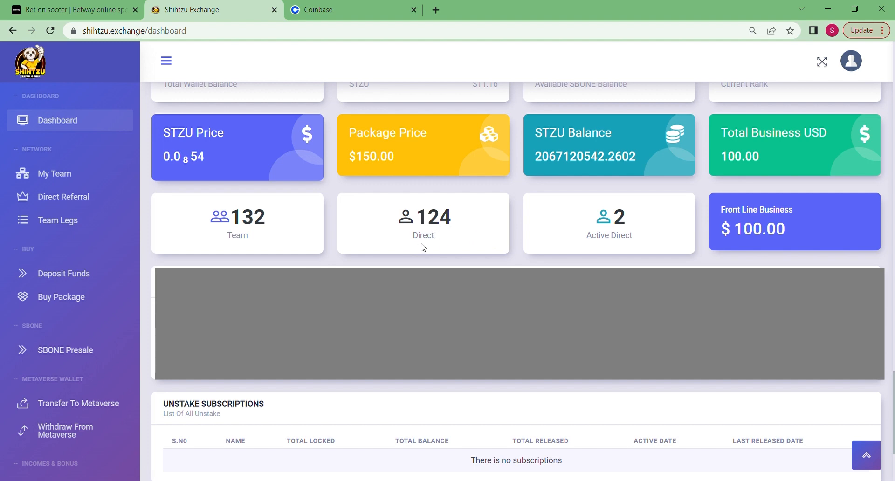
mouse_move(431, 239)
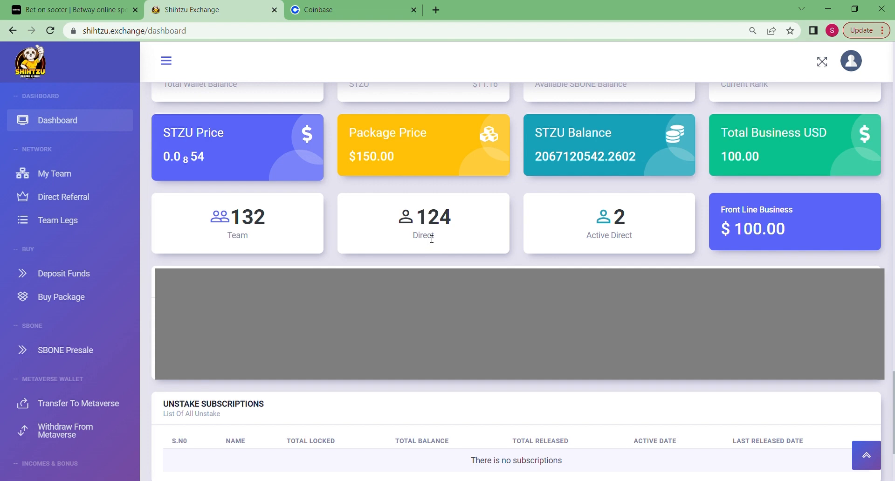
mouse_move(477, 231)
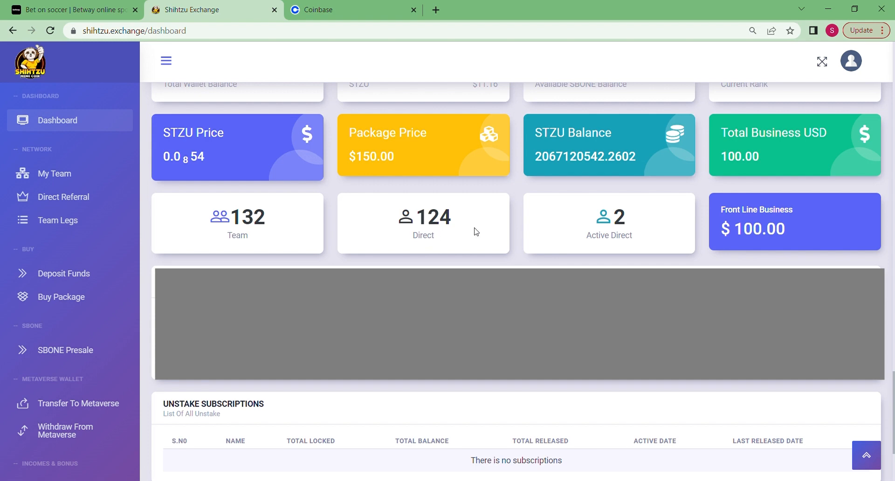
mouse_move(612, 246)
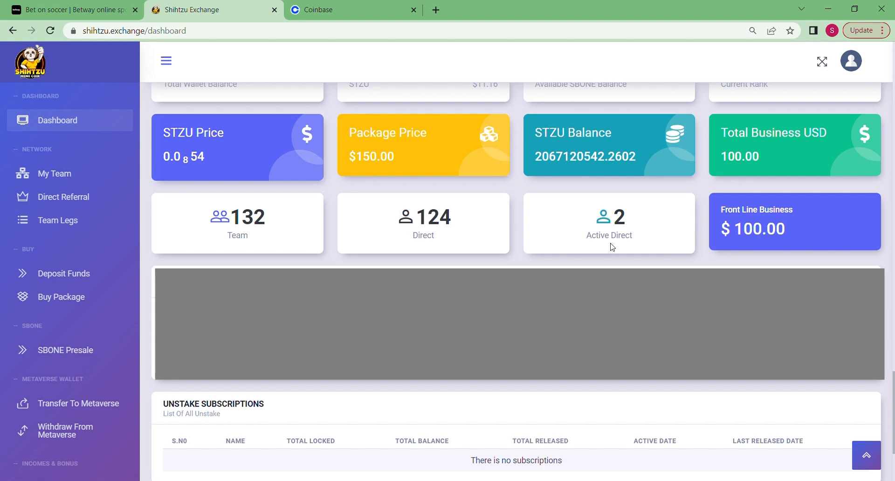
mouse_move(608, 234)
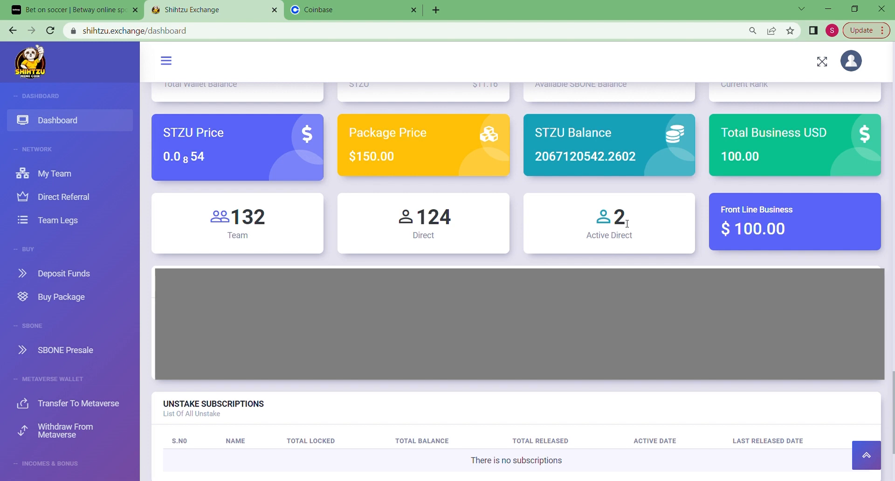
mouse_move(621, 205)
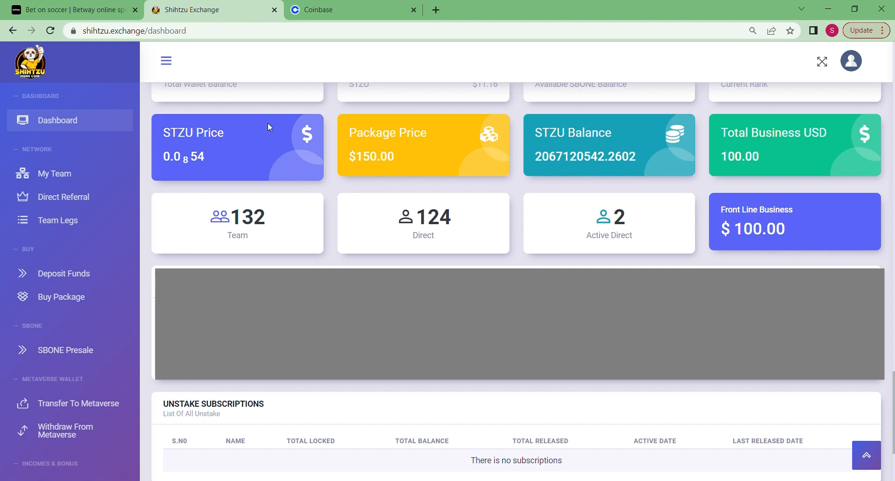
mouse_move(207, 180)
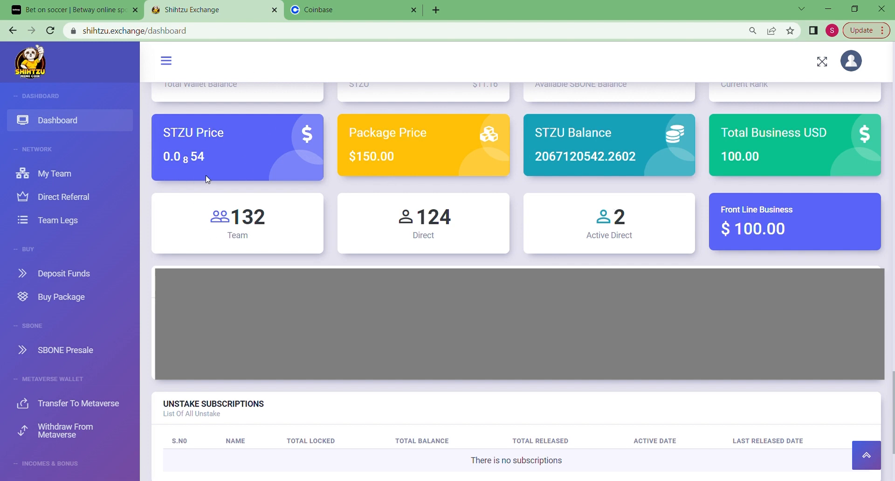
mouse_move(190, 166)
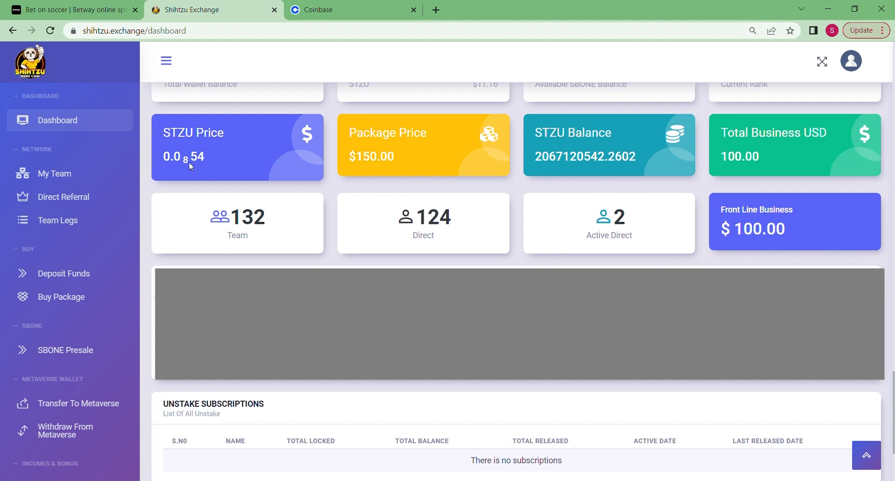
mouse_move(303, 155)
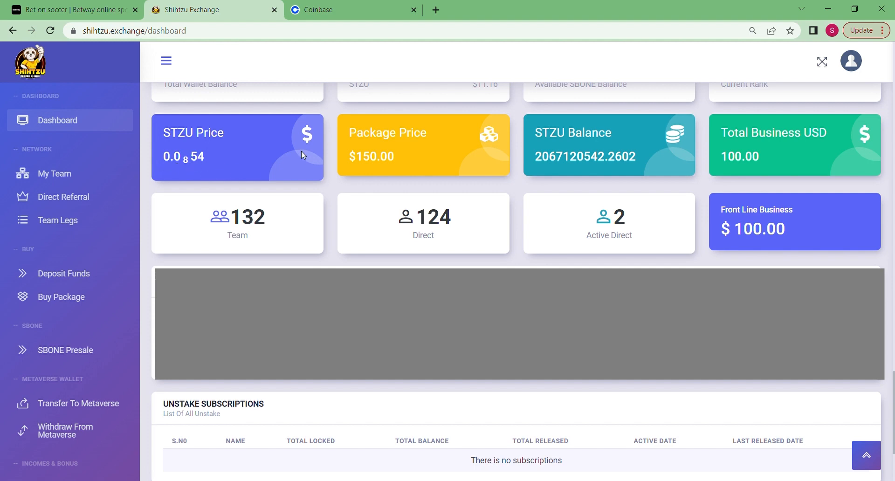
mouse_move(268, 160)
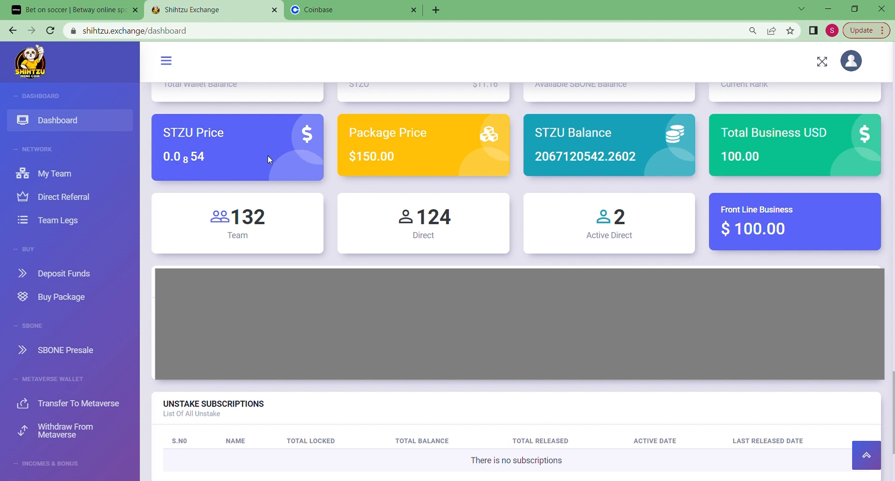
mouse_move(288, 160)
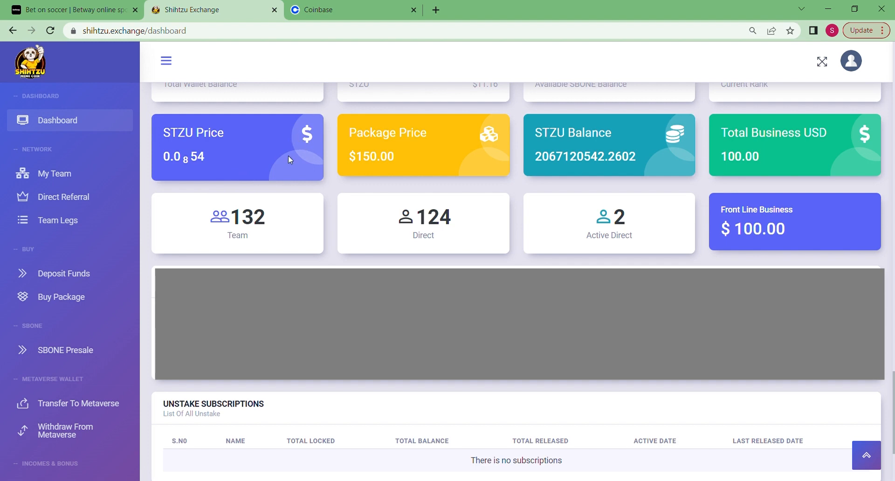
mouse_move(317, 113)
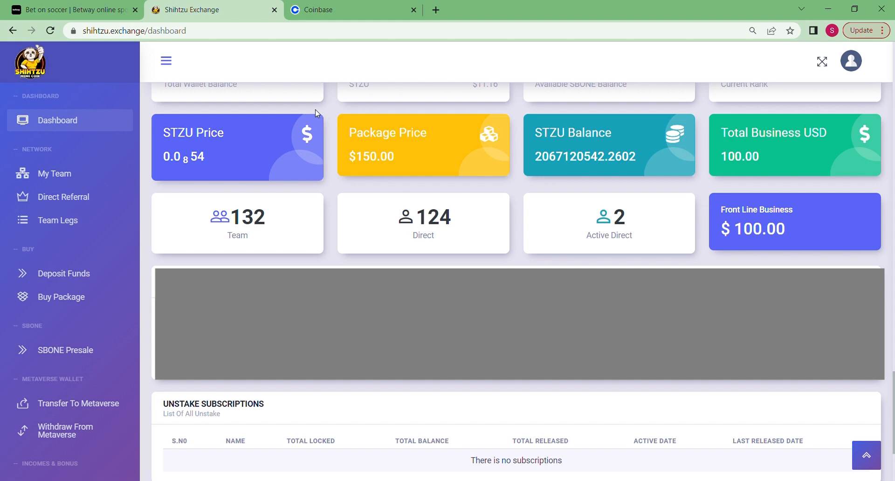
mouse_move(313, 152)
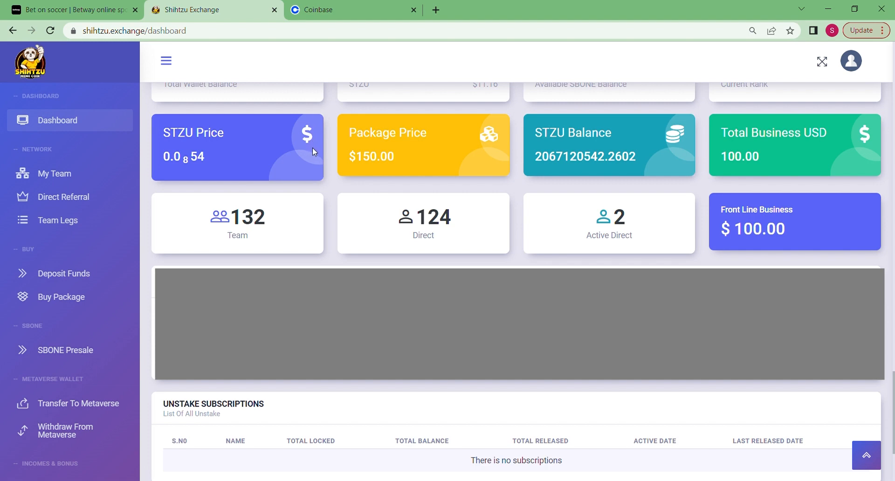
mouse_move(317, 149)
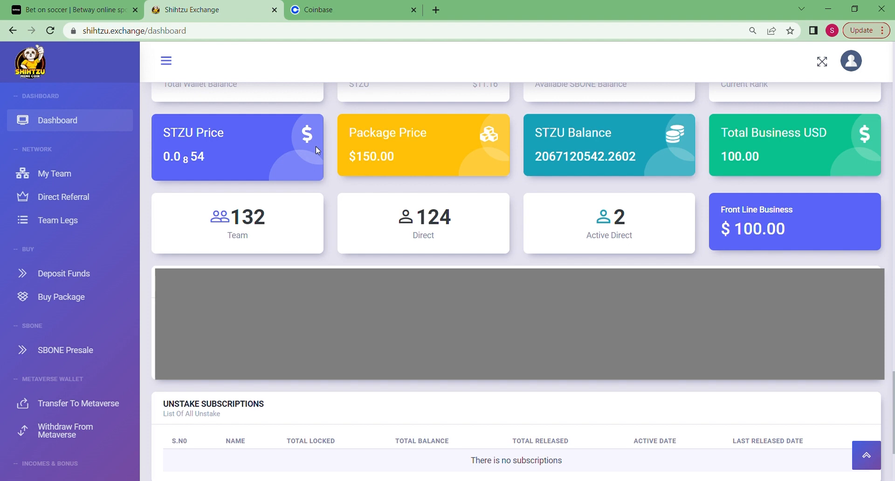
mouse_move(232, 171)
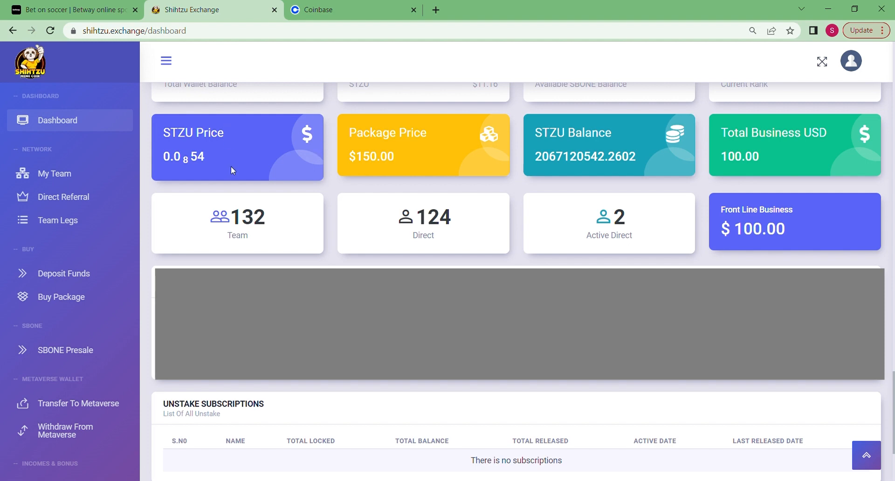
Switch to the Coinbase home page showing the Bitcoin, Ethereum and Solana watchlist.
left_click(352, 9)
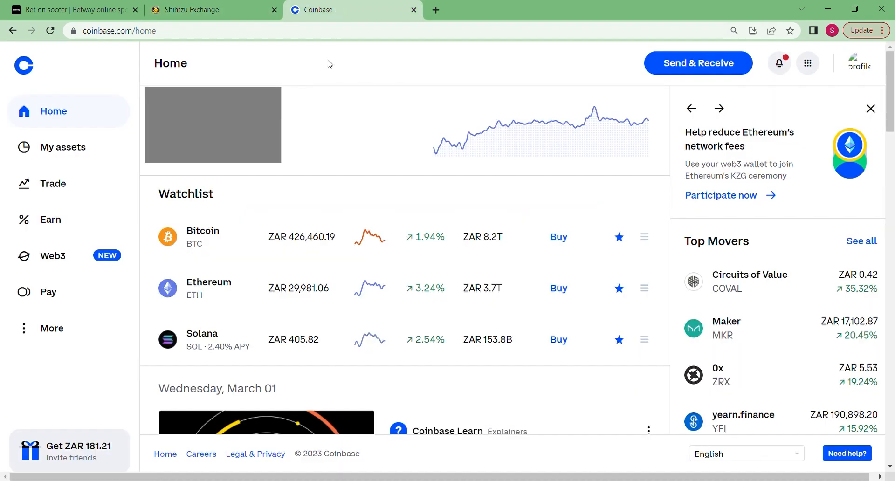
mouse_move(381, 49)
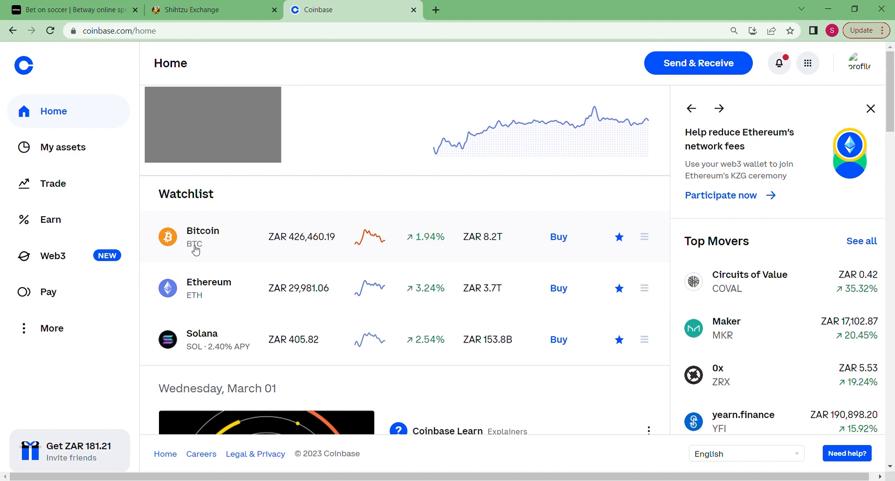
mouse_move(207, 255)
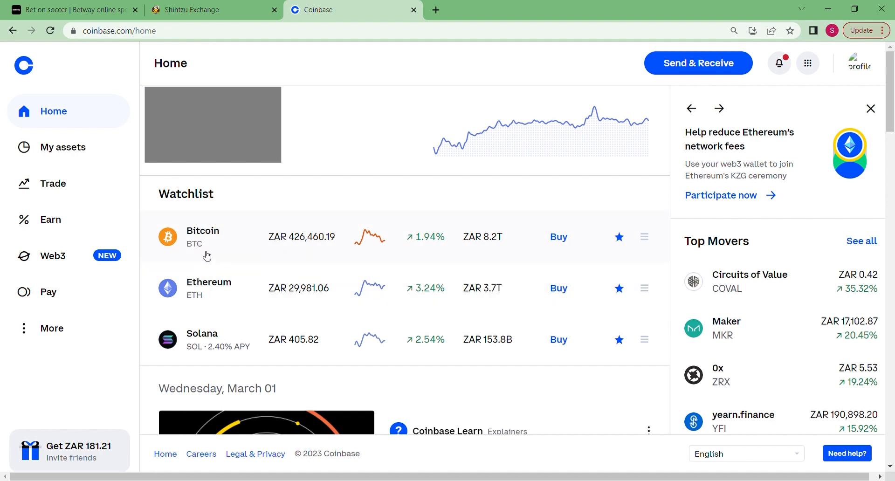
mouse_move(199, 308)
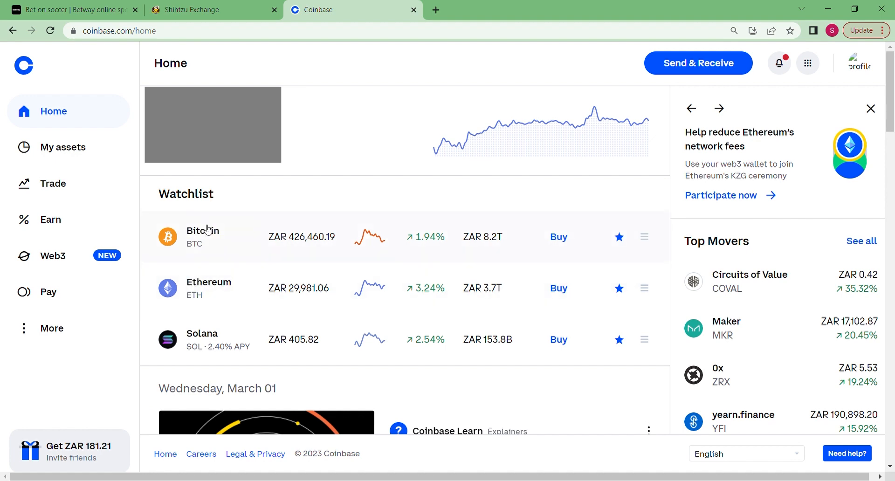
mouse_move(559, 237)
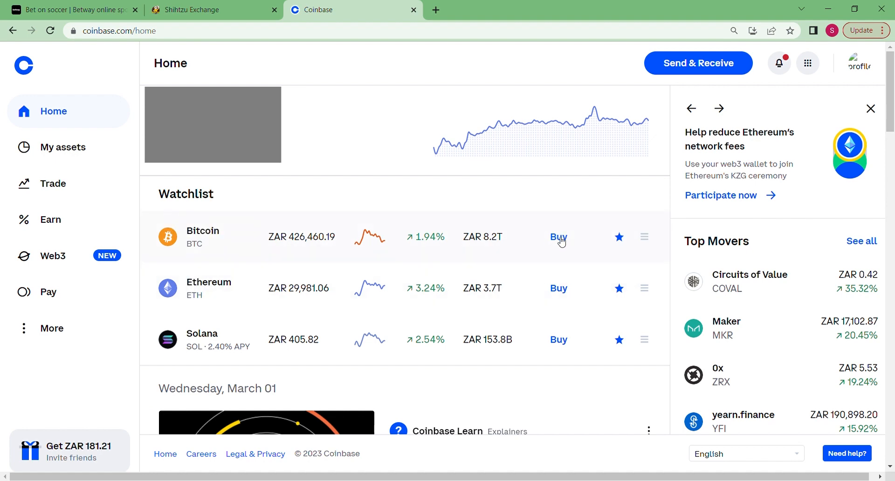
mouse_move(81, 176)
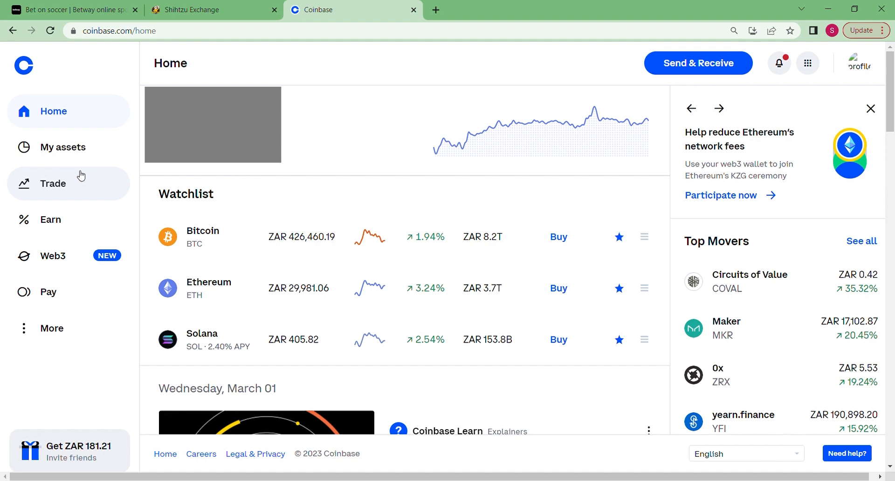
Start a Bitcoin buy from the Trade page, paying with the NEDBANK LIMITED card.
left_click(52, 183)
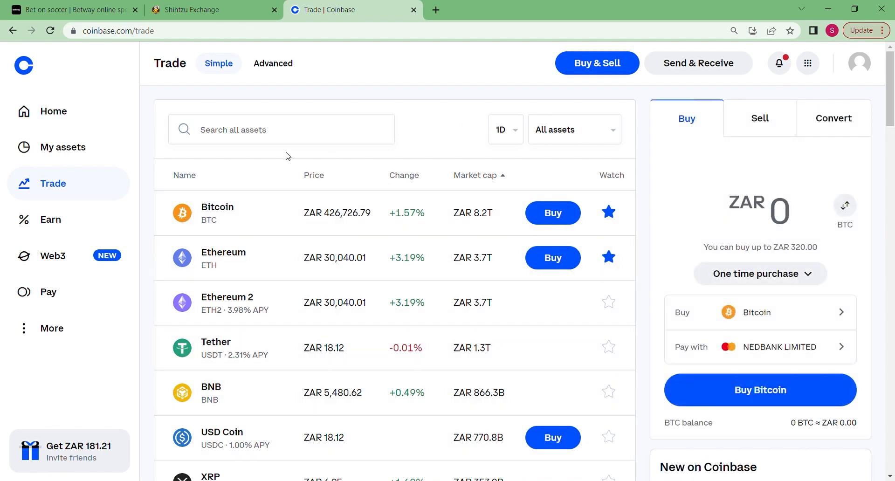
left_click(551, 213)
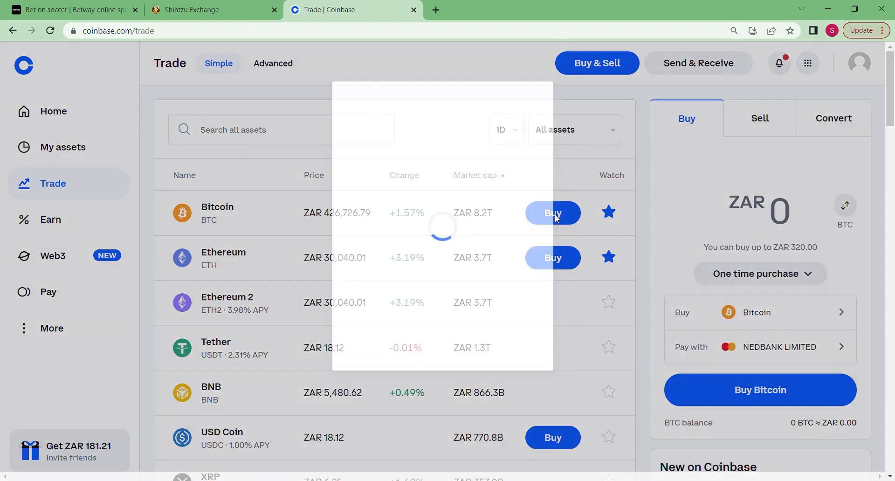
left_click(551, 212)
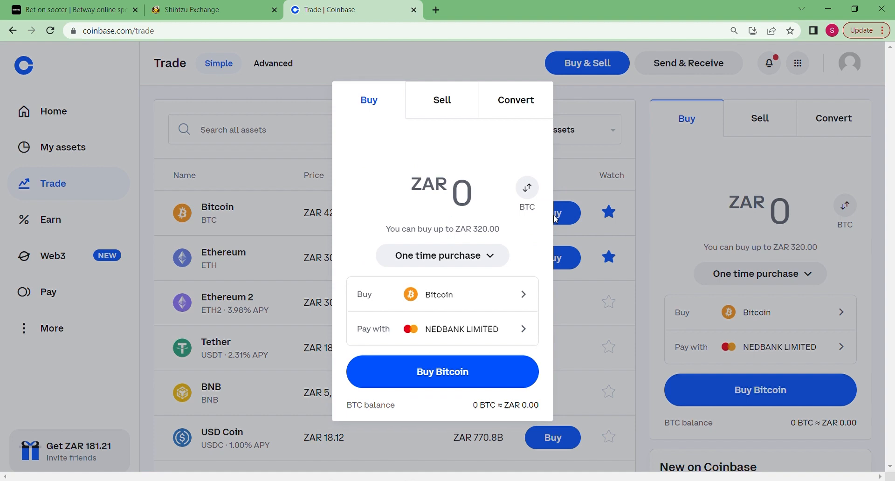
mouse_move(473, 281)
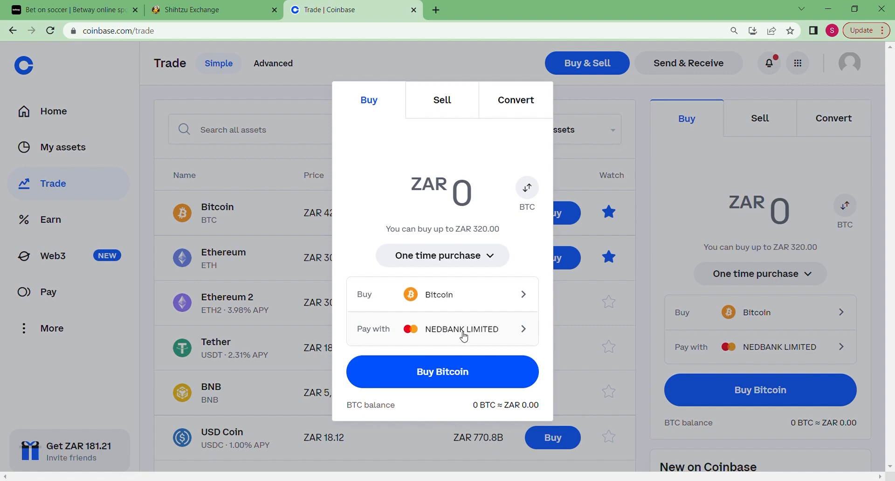
mouse_move(471, 324)
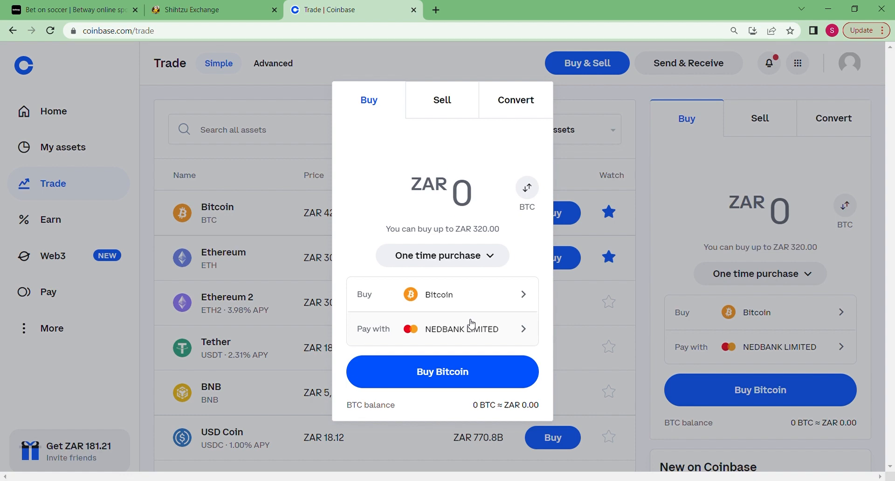
Buy ZAR 900 of Bitcoin (about 0.002 BTC), then return to the Shihtzu Exchange dashboard.
left_click(451, 192)
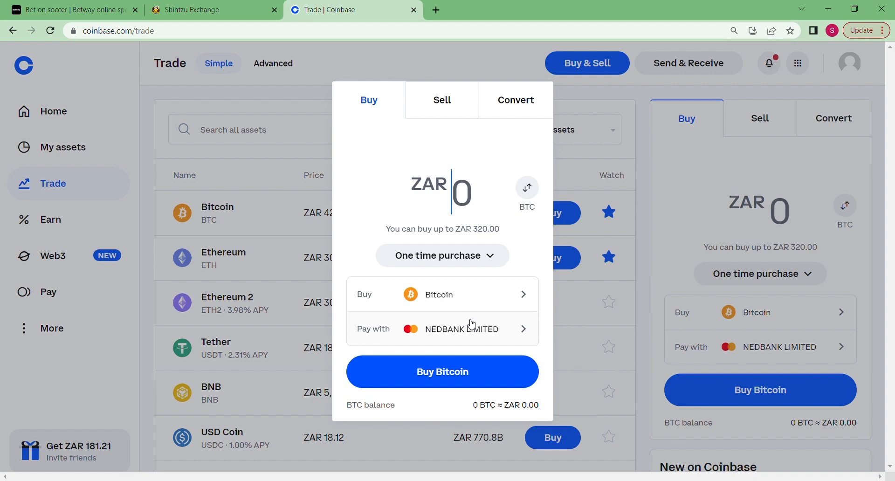
type("900")
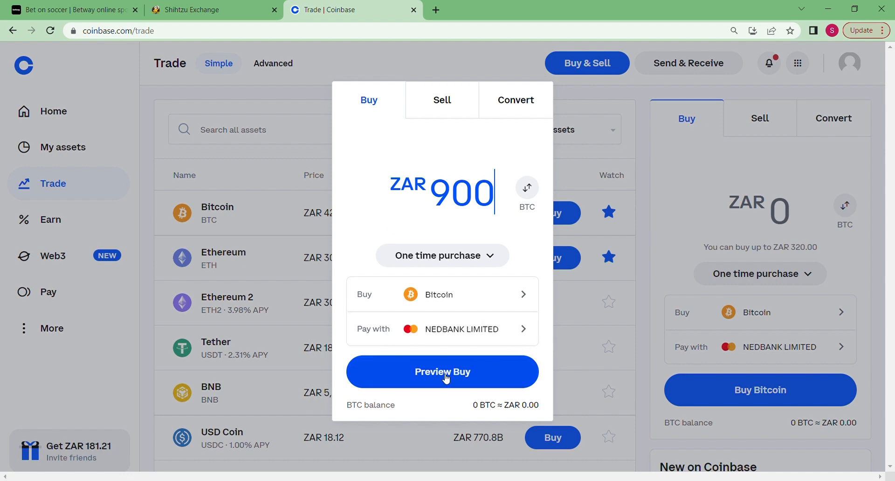
left_click(442, 371)
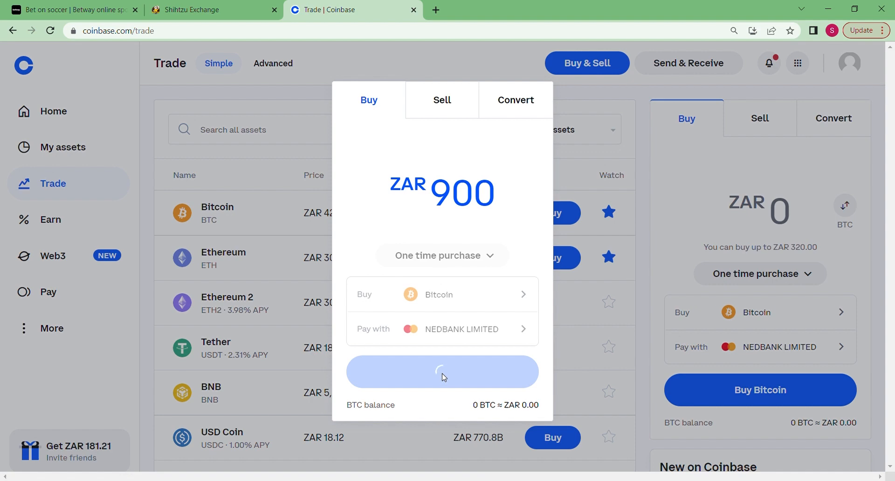
left_click(442, 372)
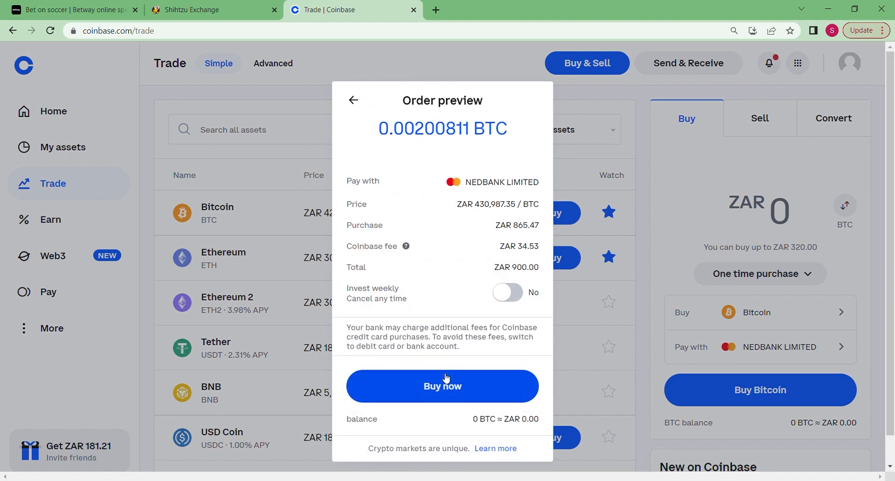
mouse_move(459, 204)
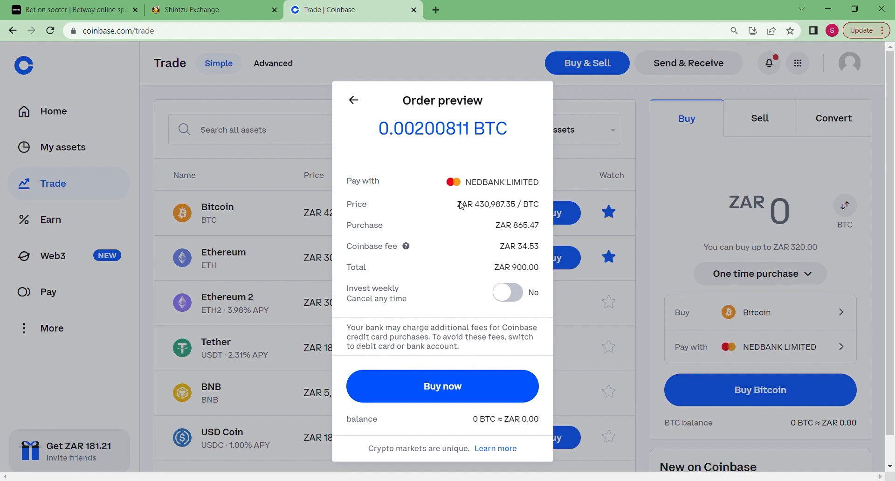
mouse_move(444, 429)
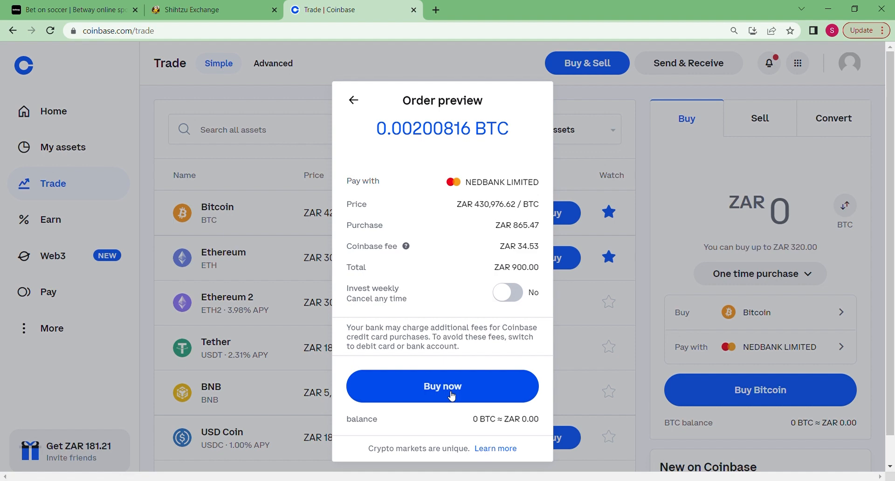
left_click(212, 10)
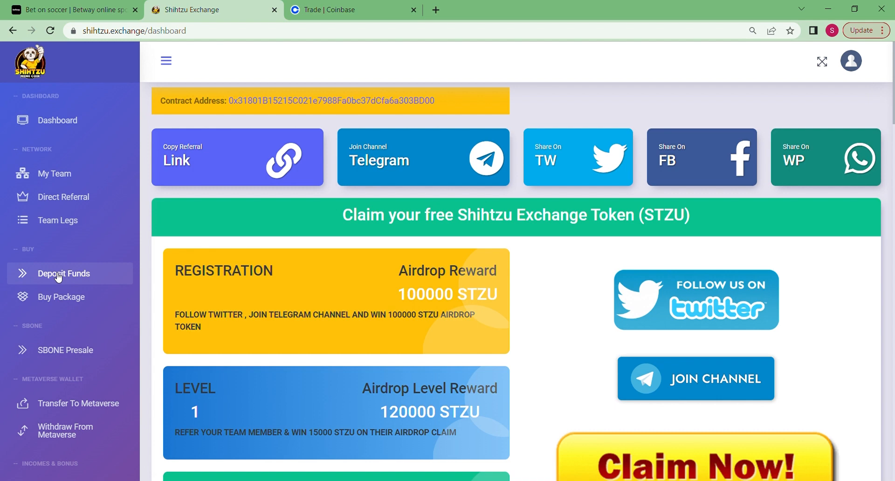
mouse_move(79, 276)
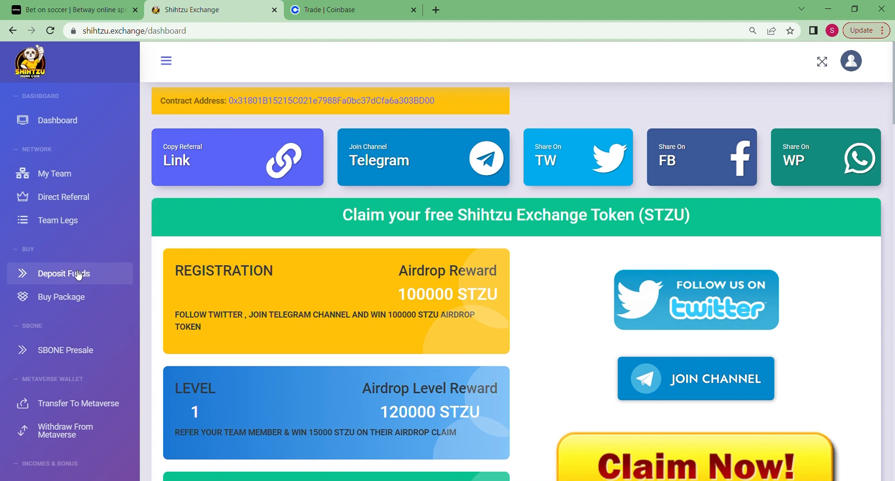
Deposit 50 USD into the wallet with BTC as payment method and confirm.
left_click(65, 274)
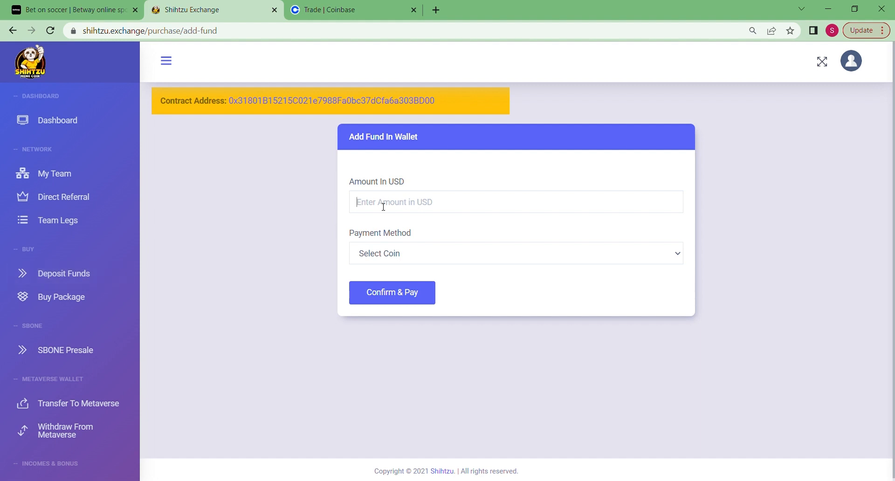
type("5")
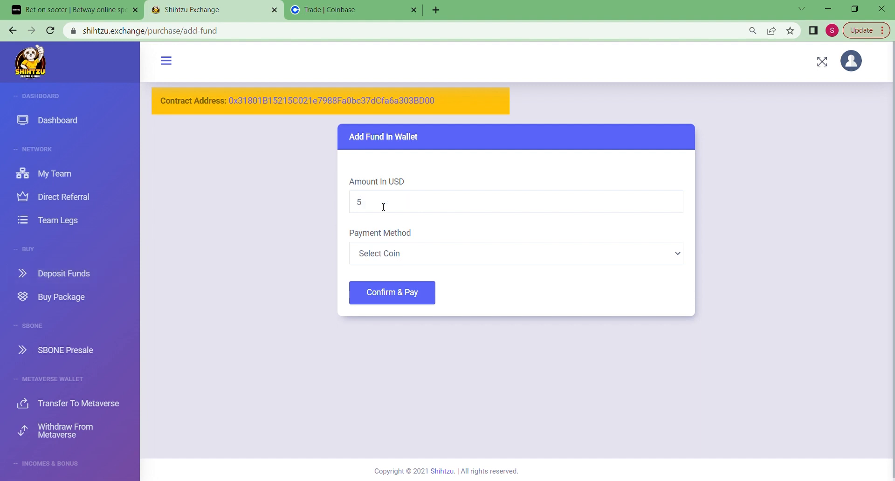
type("0")
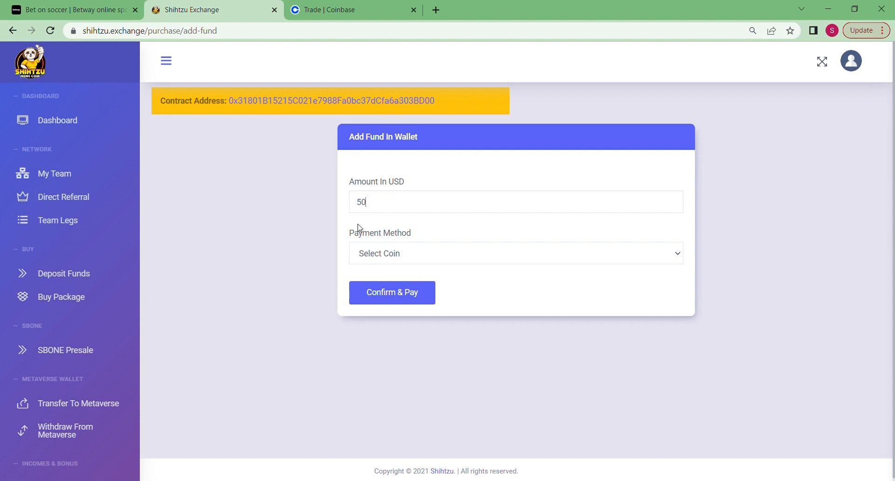
mouse_move(459, 253)
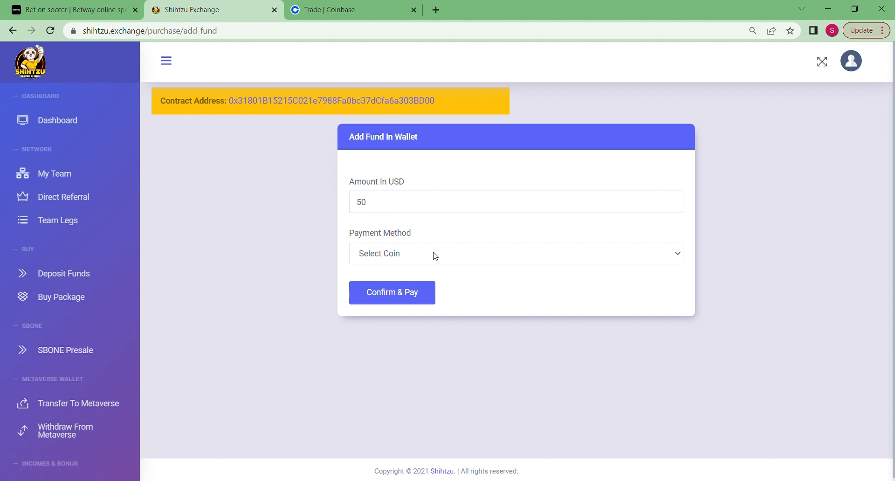
mouse_move(418, 350)
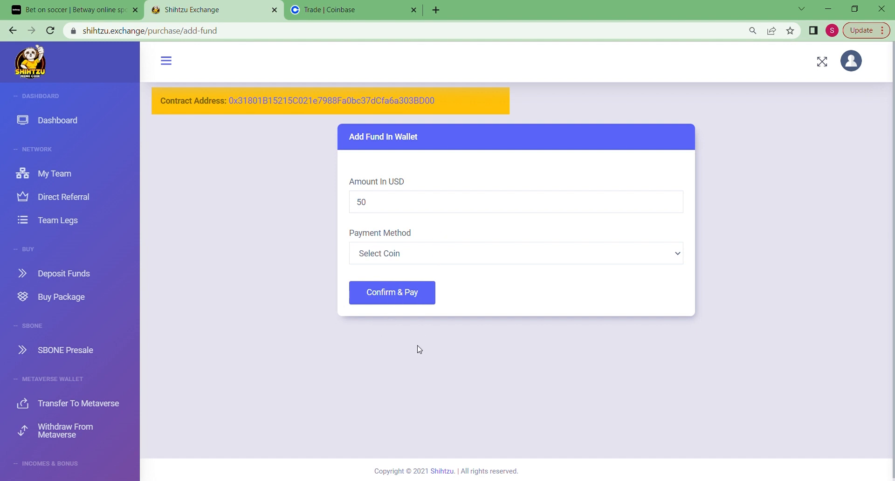
mouse_move(413, 350)
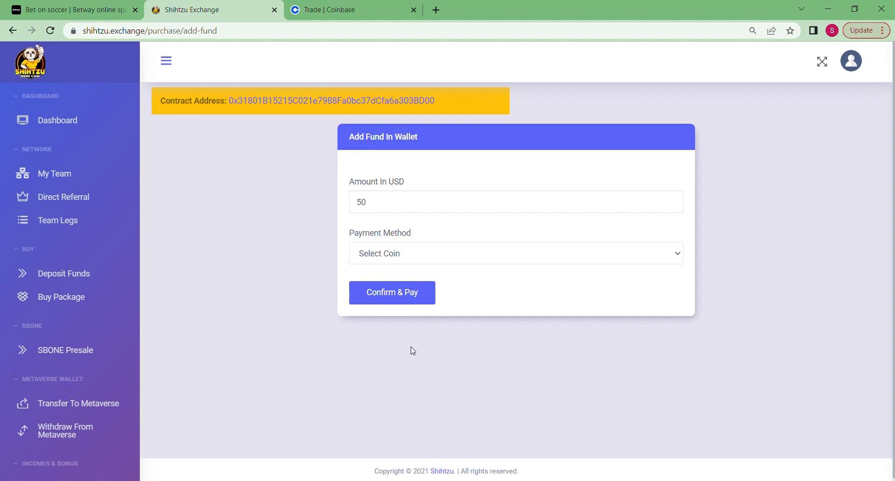
mouse_move(403, 337)
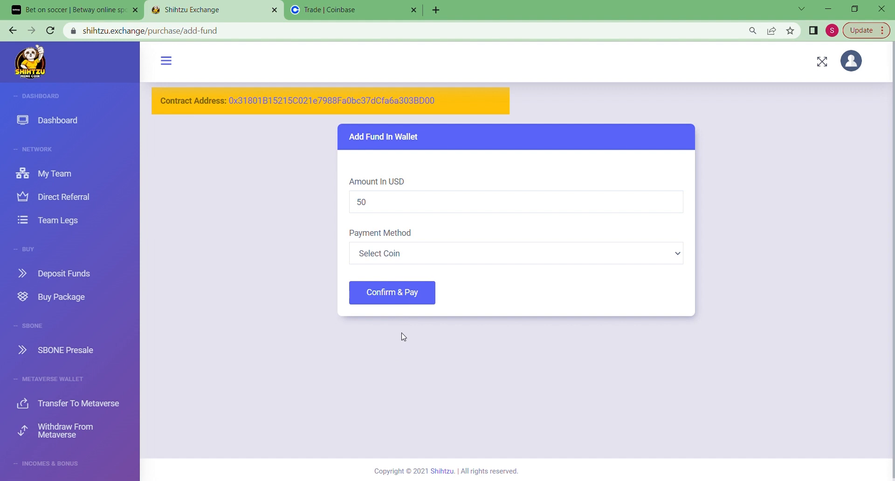
left_click(515, 253)
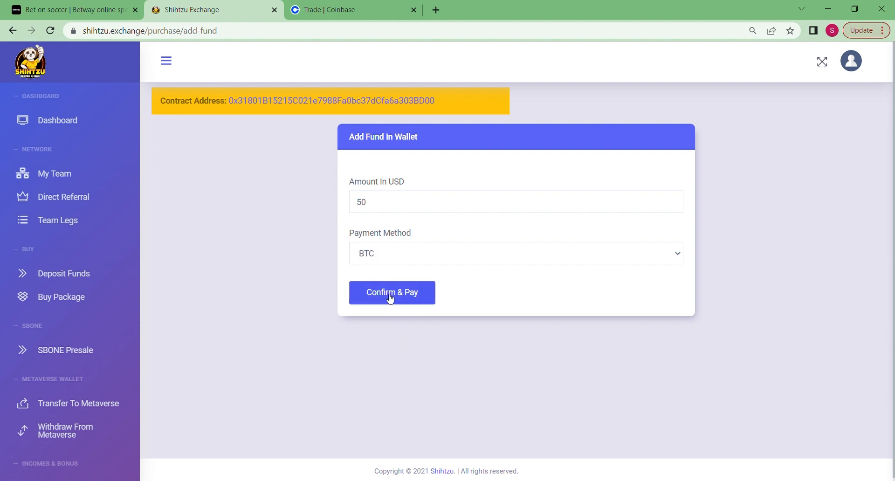
left_click(391, 292)
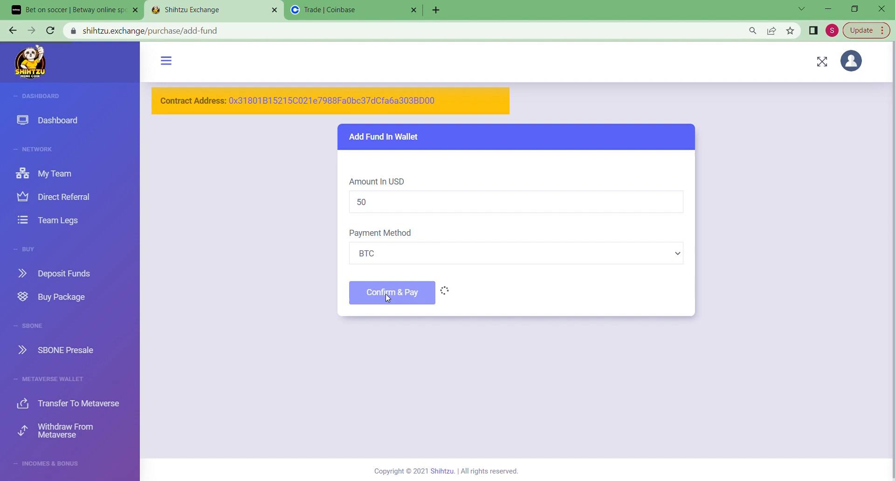
Copy the 0.00214510 BTC payment amount and switch to the Coinbase trade page.
left_click(393, 292)
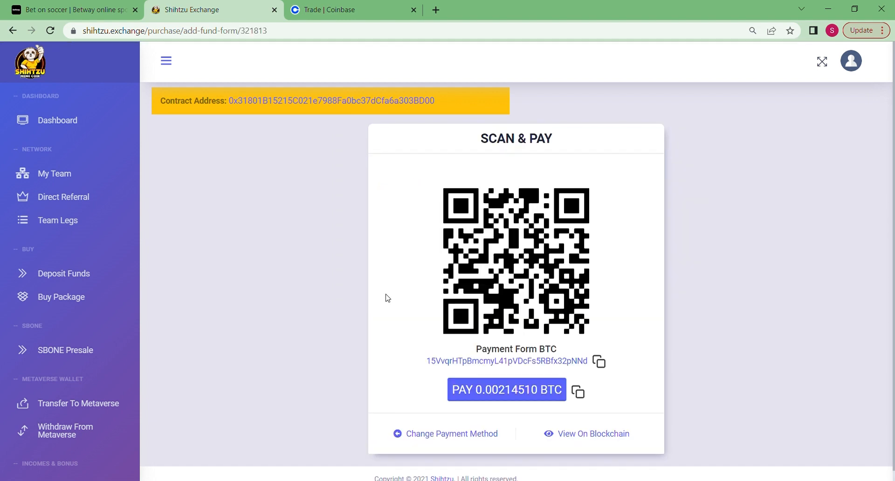
mouse_move(472, 324)
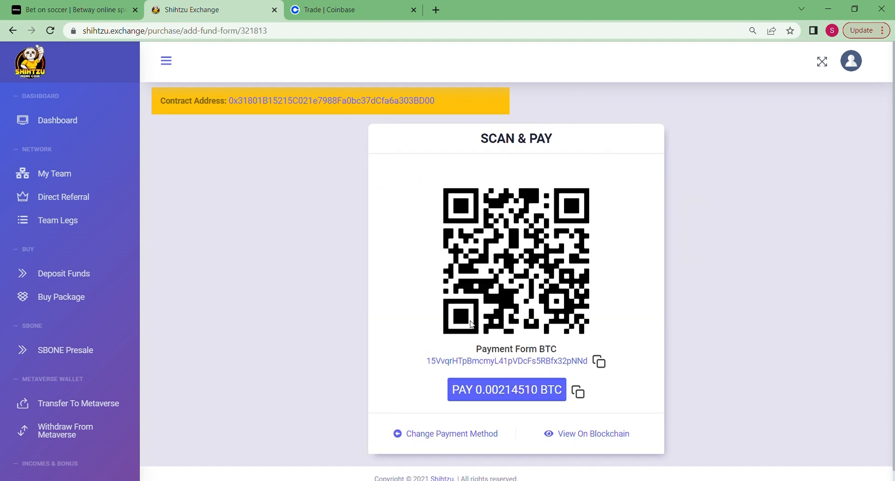
mouse_move(527, 245)
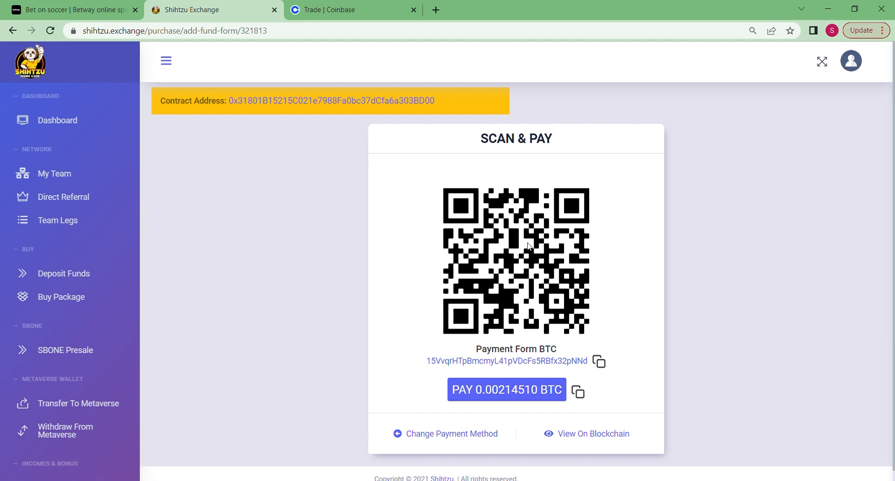
mouse_move(508, 444)
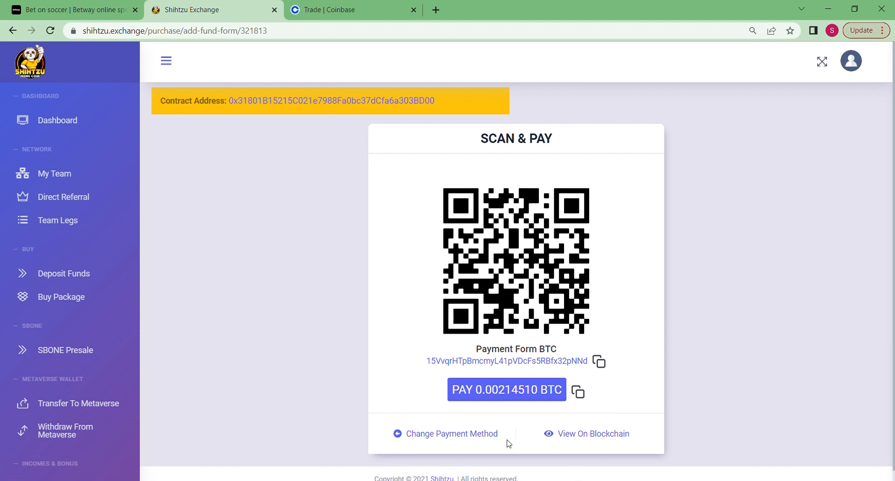
mouse_move(578, 393)
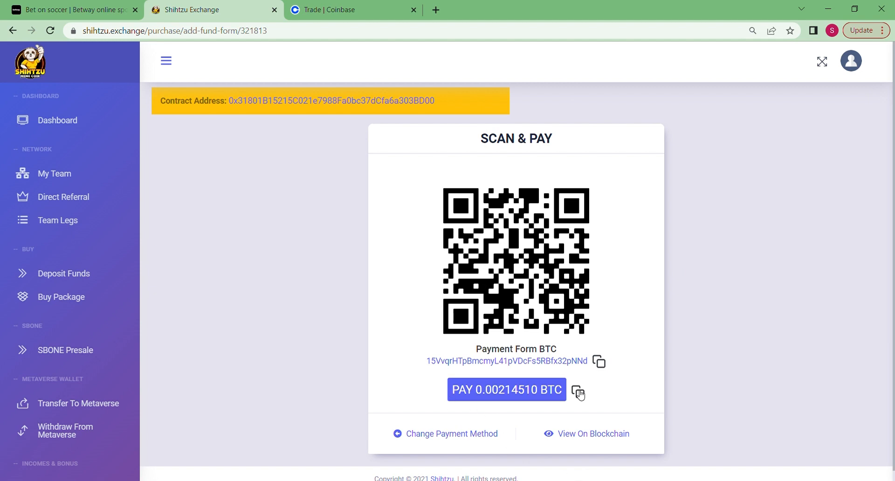
left_click(579, 394)
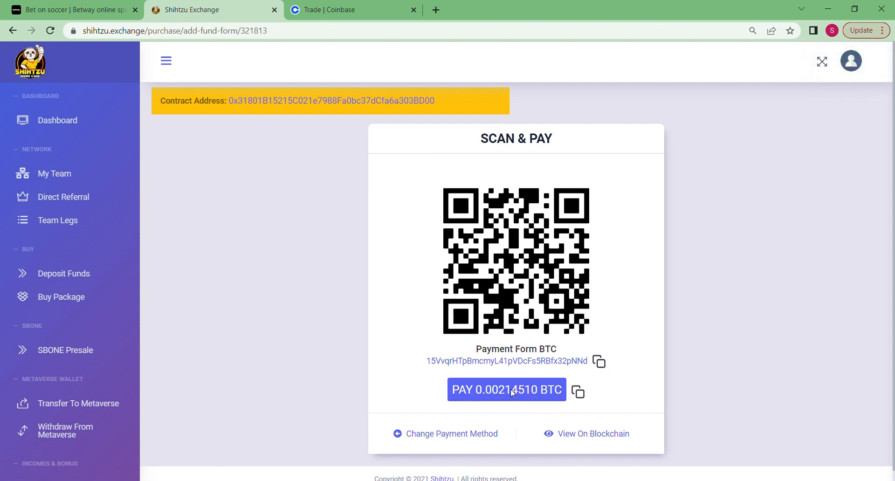
left_click(342, 9)
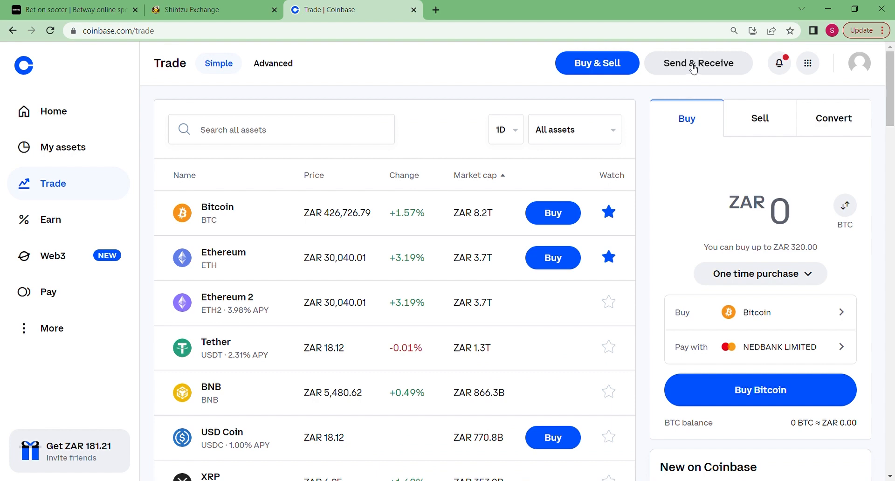
Paste the copied amount into Coinbase's Send form, then return to the Shihtzu payment page.
left_click(699, 63)
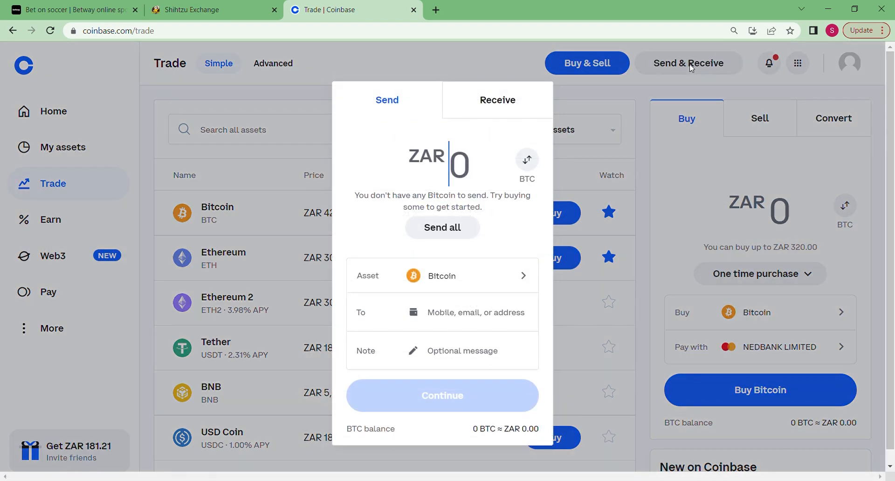
mouse_move(398, 328)
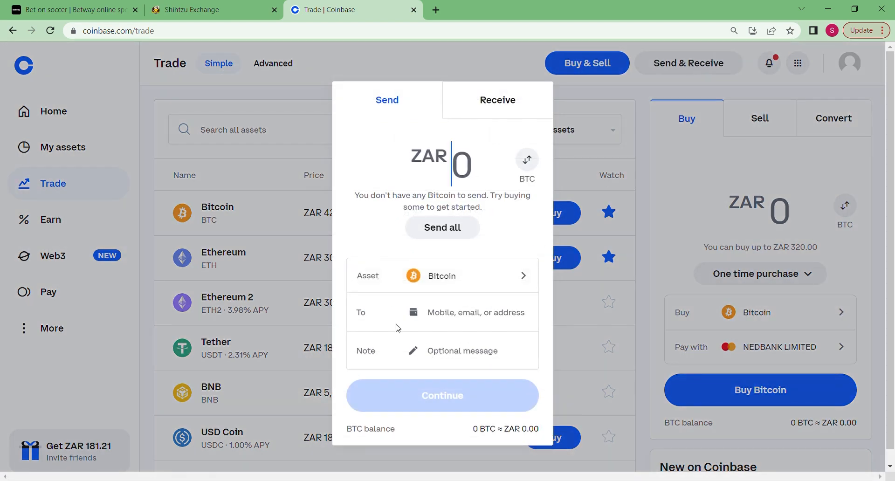
mouse_move(473, 164)
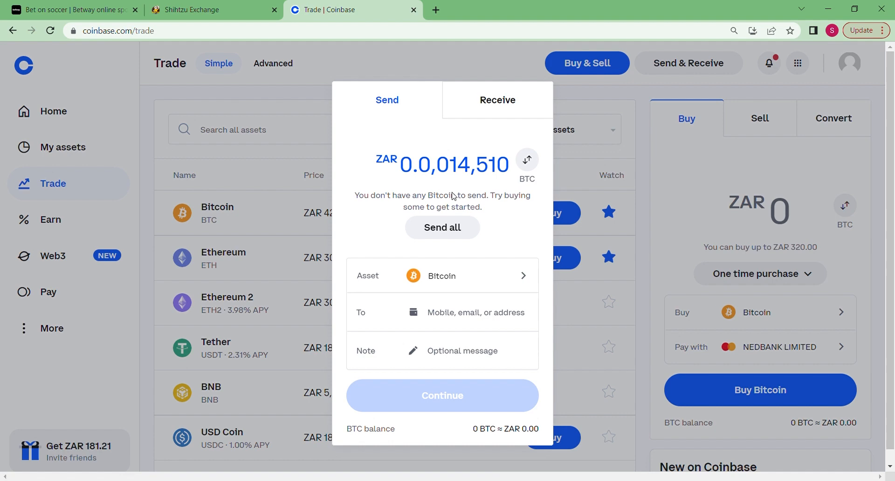
left_click(453, 165)
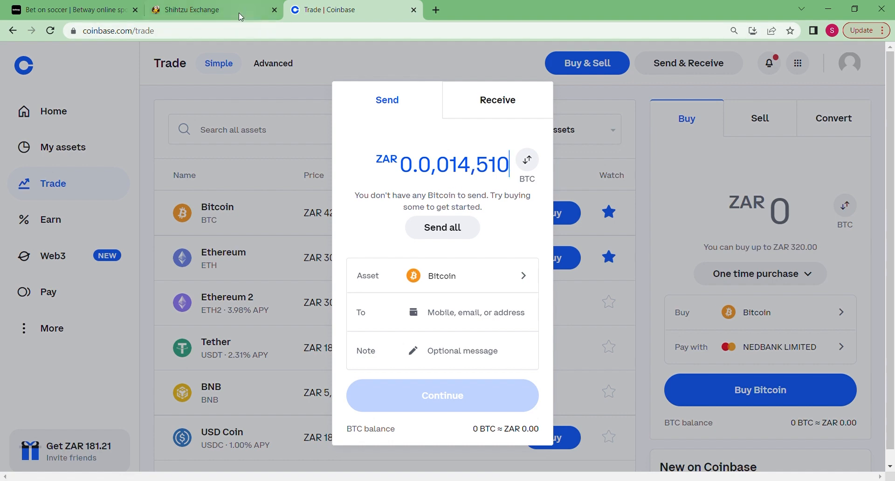
left_click(194, 9)
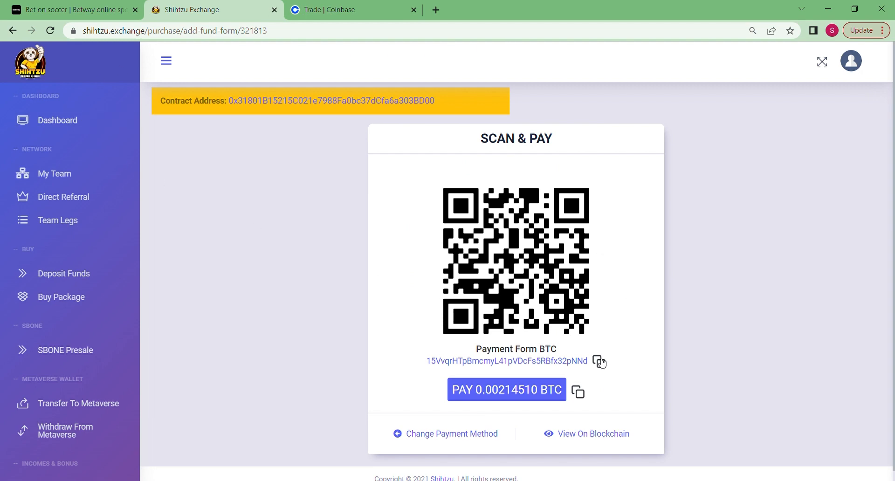
Copy the BTC payment address and return to the Coinbase send form.
left_click(599, 361)
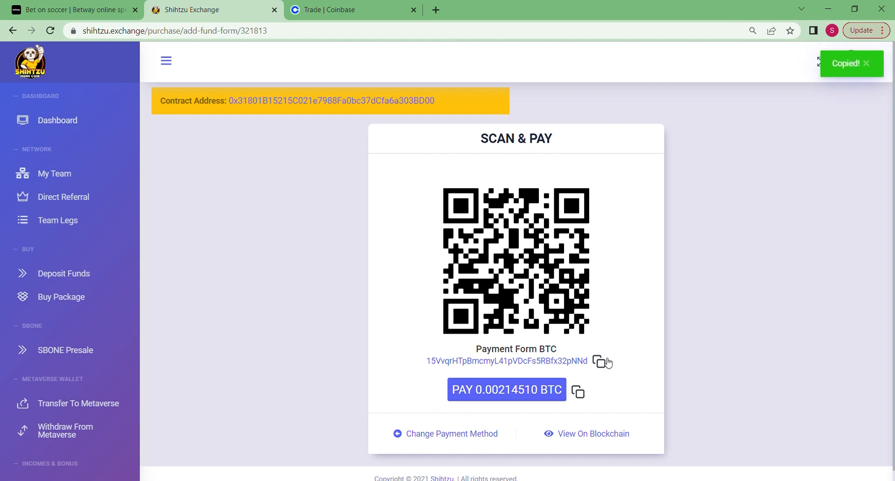
left_click(353, 10)
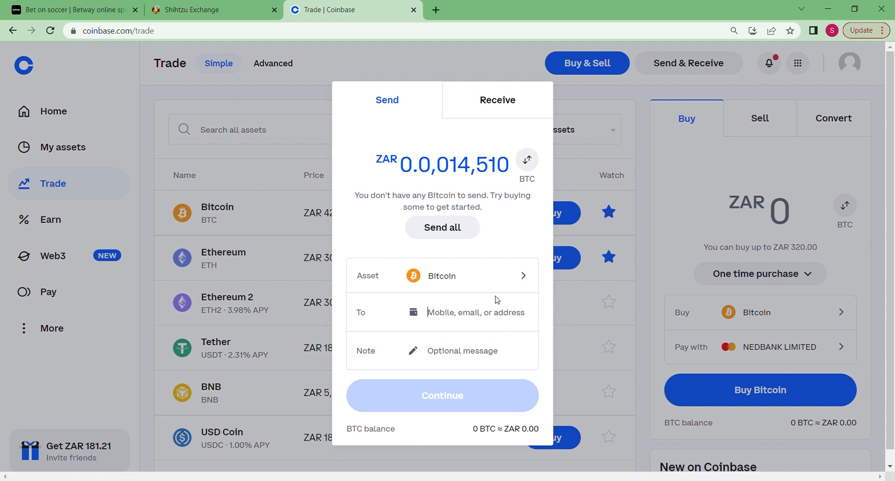
type("15VvqrHTpBmcmyL41pVDcFs5RBfx32pNNd")
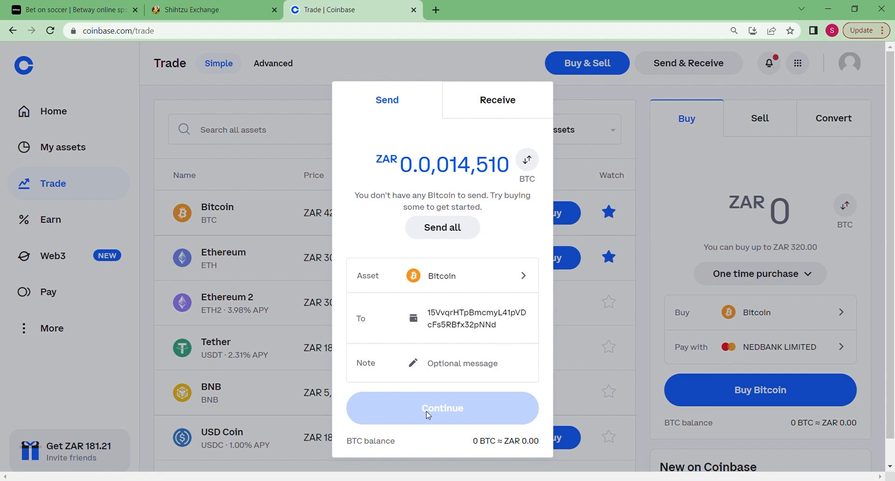
mouse_move(428, 416)
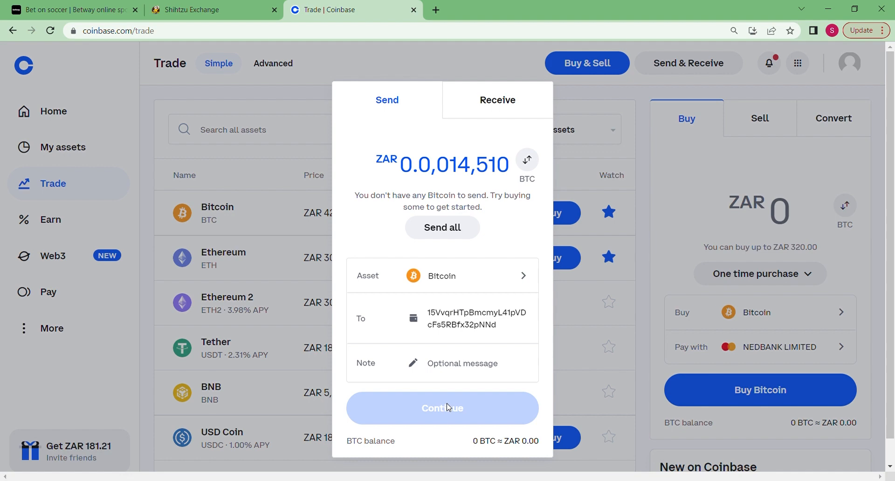
mouse_move(454, 126)
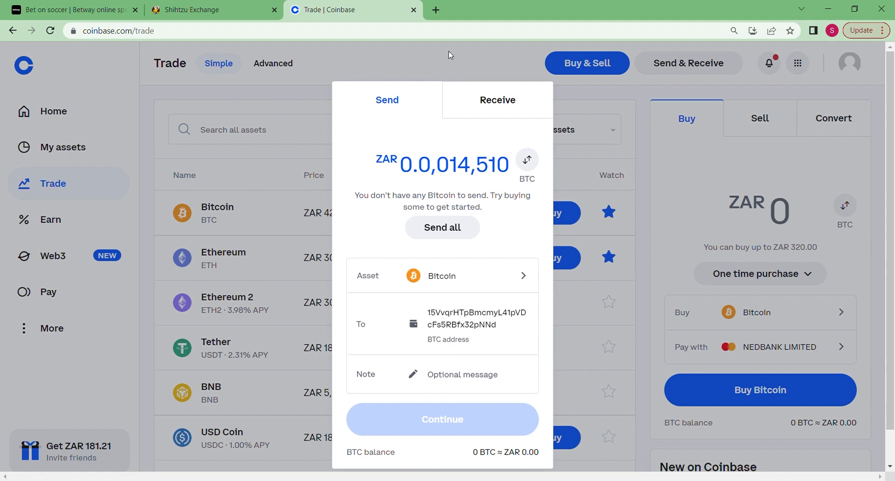
left_click(212, 9)
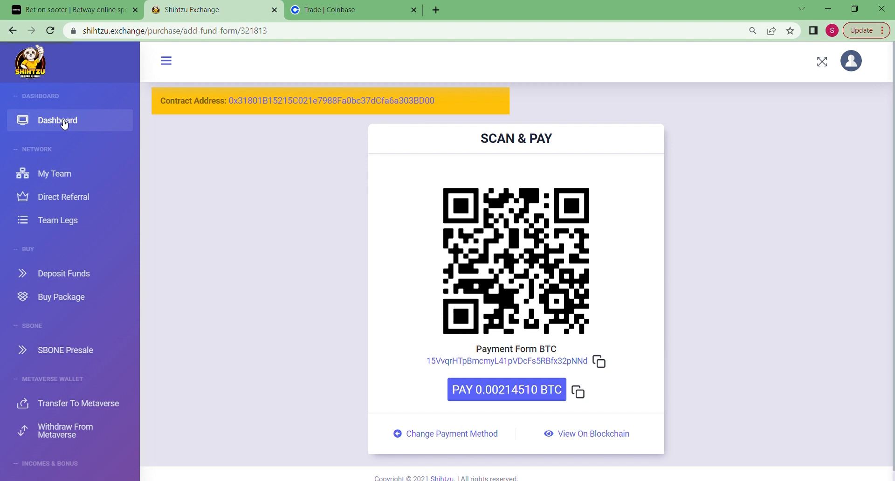
Go to the dashboard and open the Monthly Yield Packages list.
left_click(57, 120)
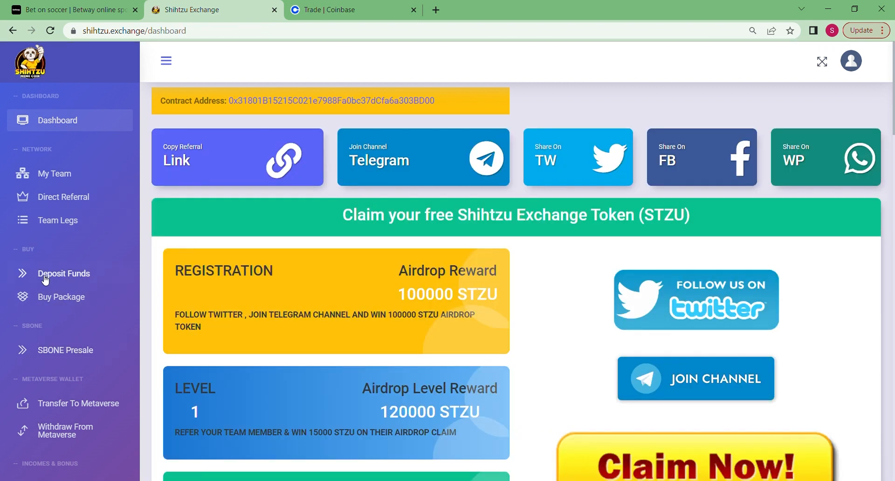
mouse_move(93, 235)
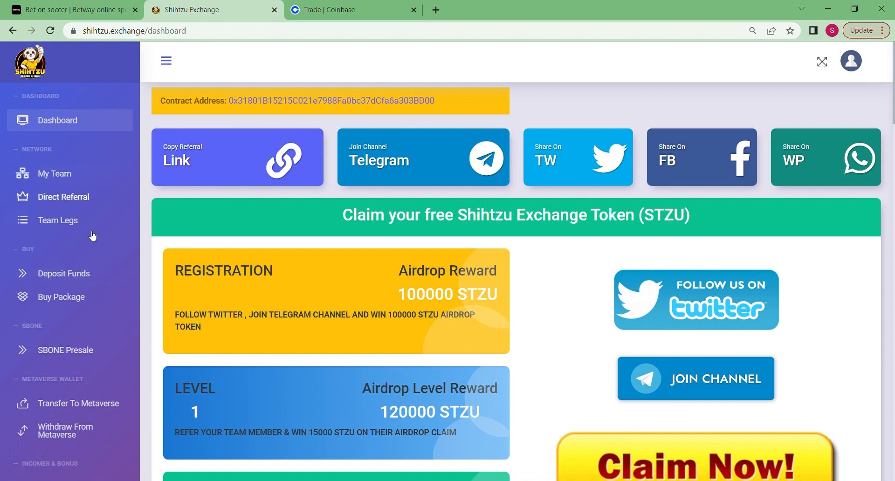
mouse_move(62, 296)
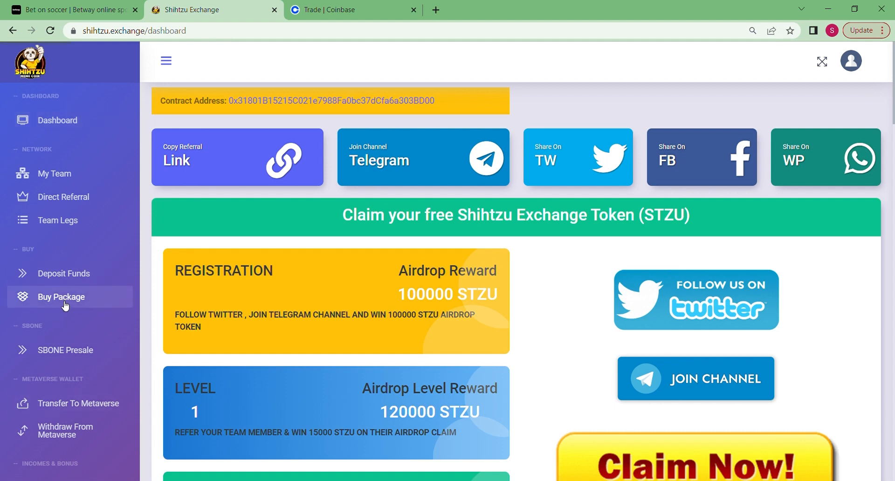
left_click(60, 296)
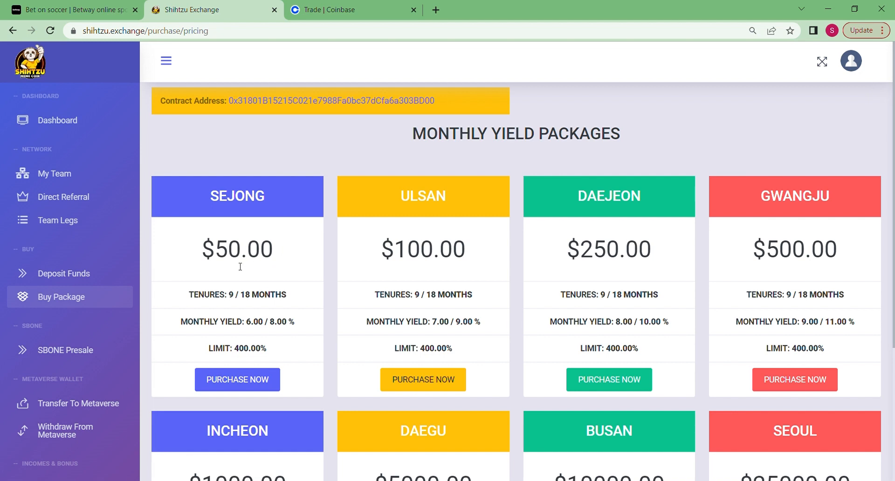
mouse_move(423, 264)
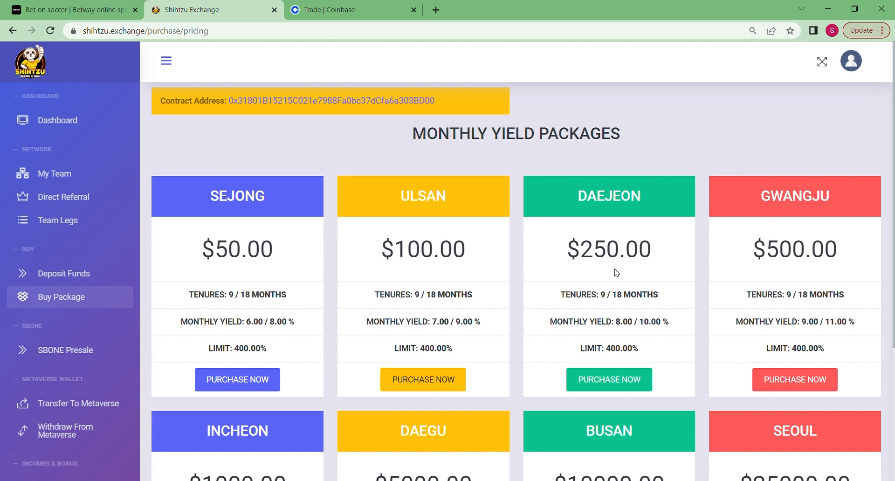
mouse_move(619, 270)
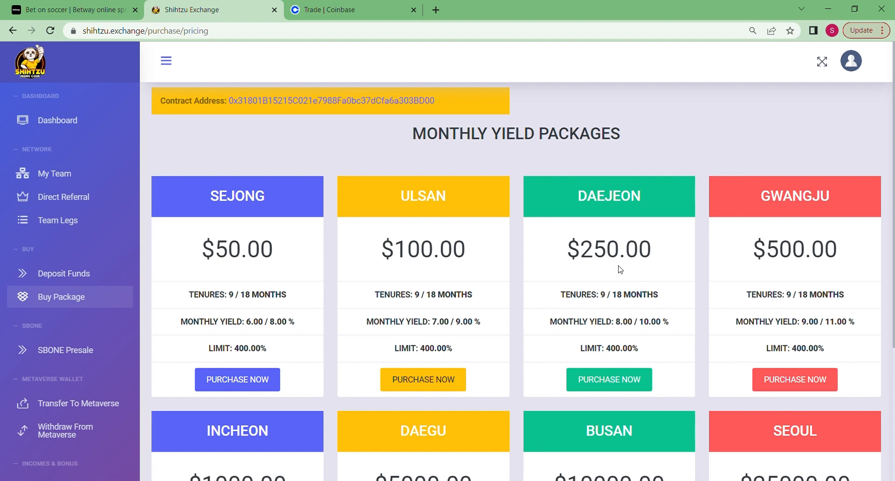
mouse_move(794, 266)
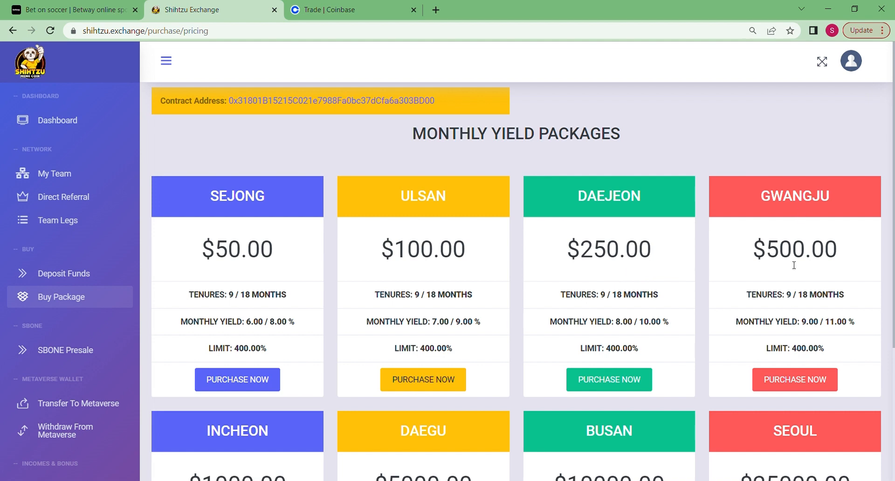
Review the packages and start purchasing the SEJONG package.
scroll("down", 3)
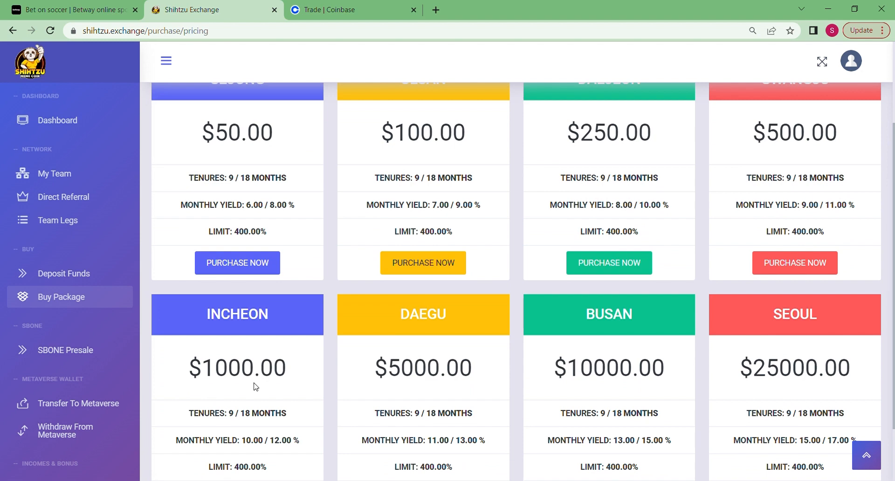
mouse_move(777, 387)
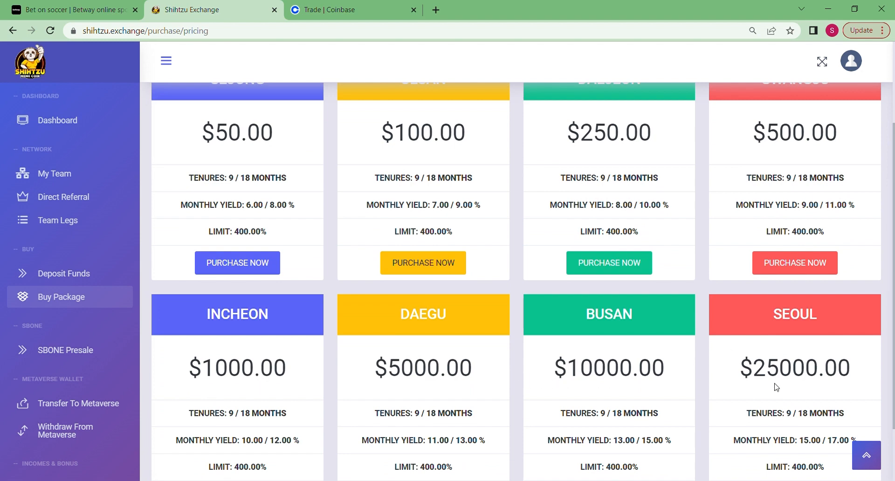
scroll("down", 3)
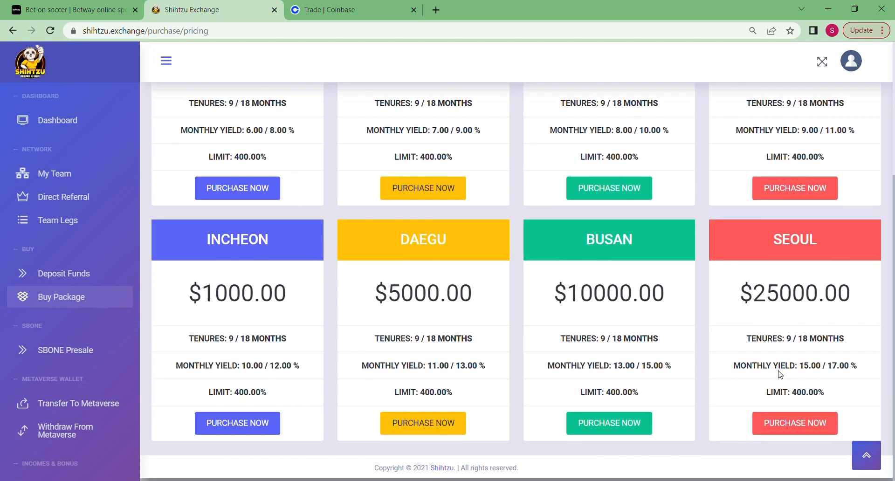
mouse_move(703, 302)
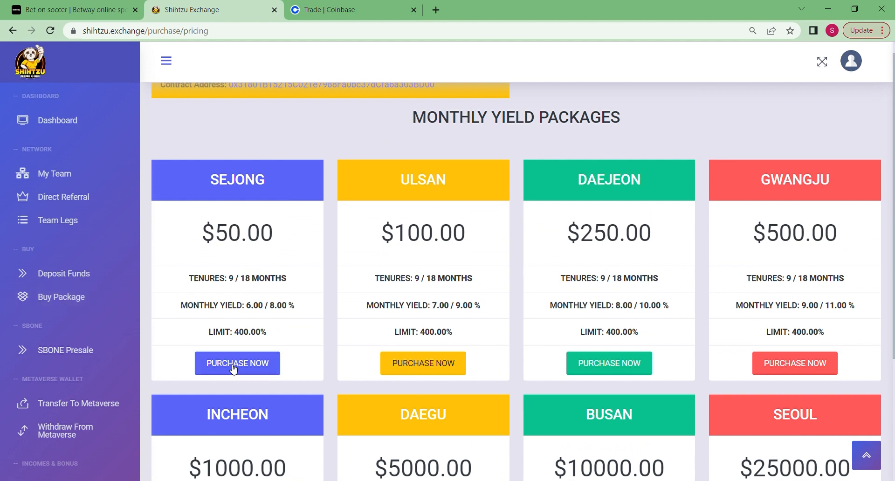
left_click(237, 362)
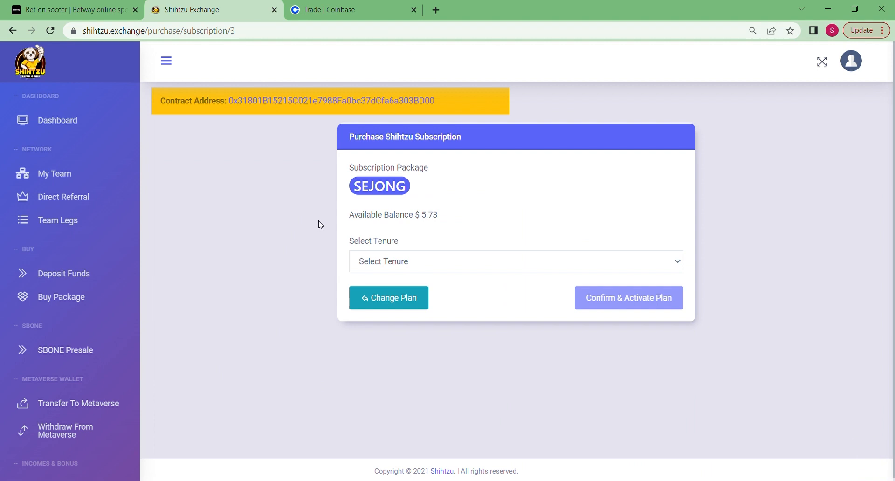
mouse_move(668, 267)
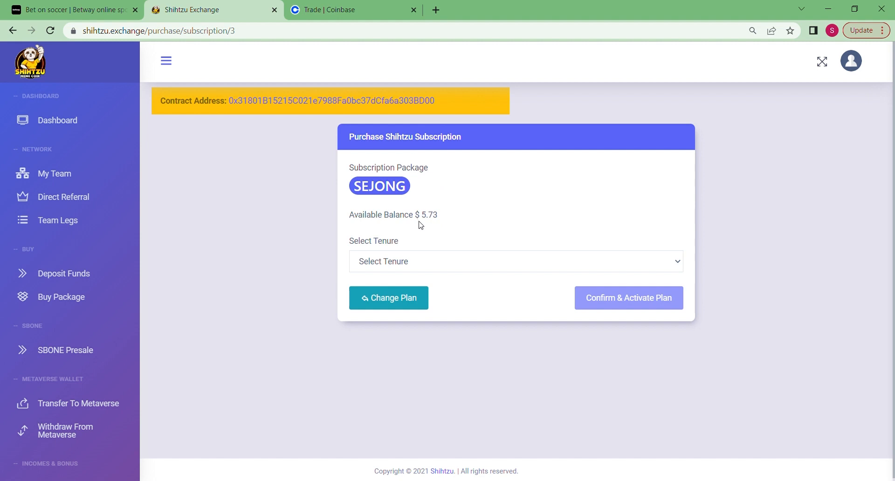
mouse_move(445, 225)
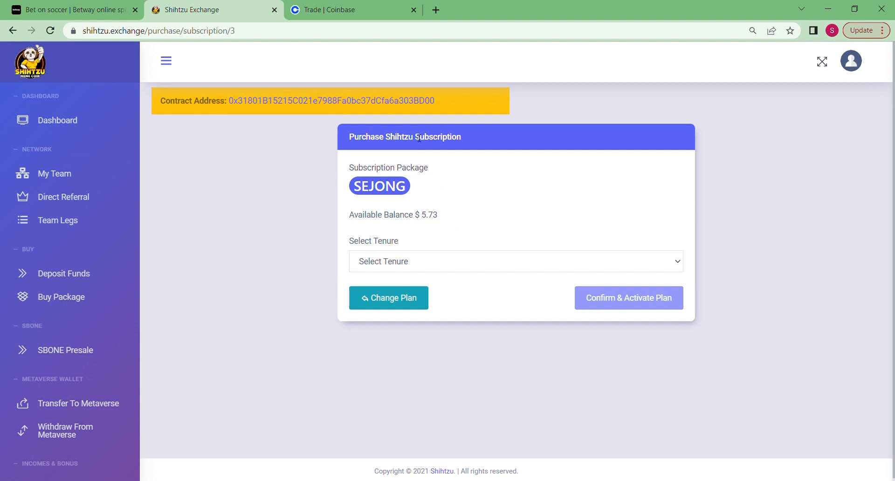
mouse_move(488, 187)
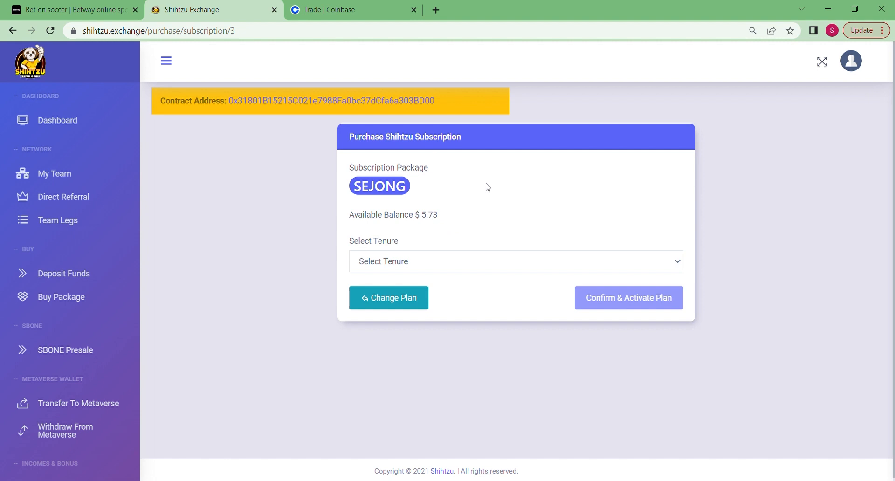
mouse_move(490, 213)
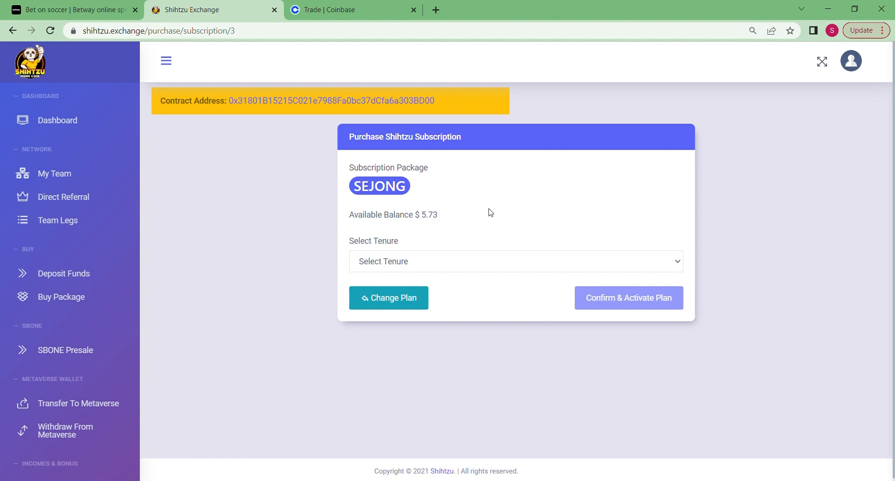
mouse_move(422, 216)
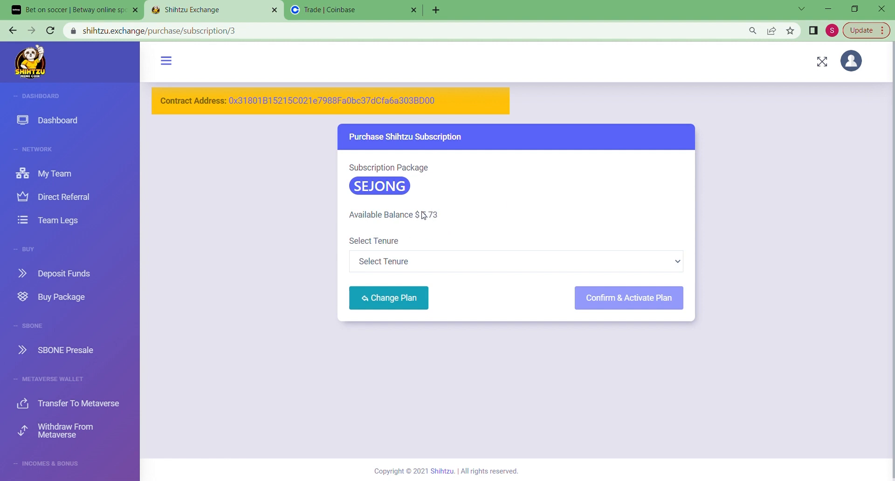
mouse_move(436, 231)
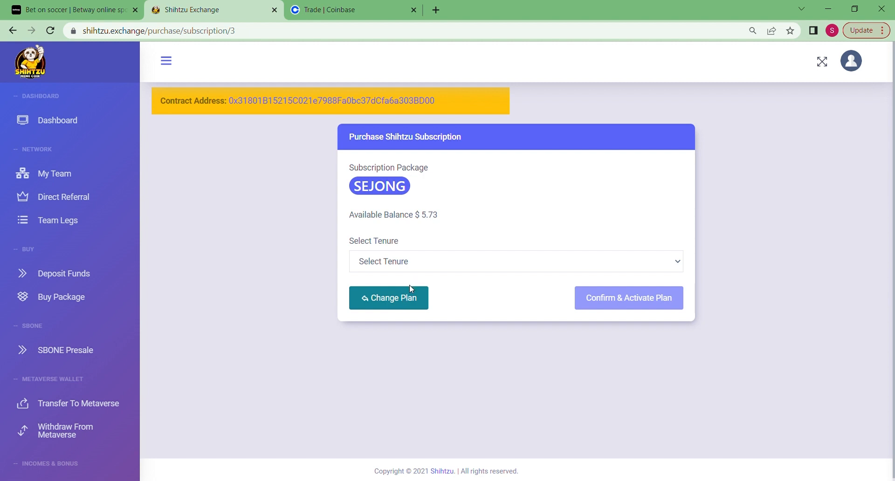
Choose the Alpha (9 Months) tenure for SEJONG, then start a new browser tab.
left_click(515, 261)
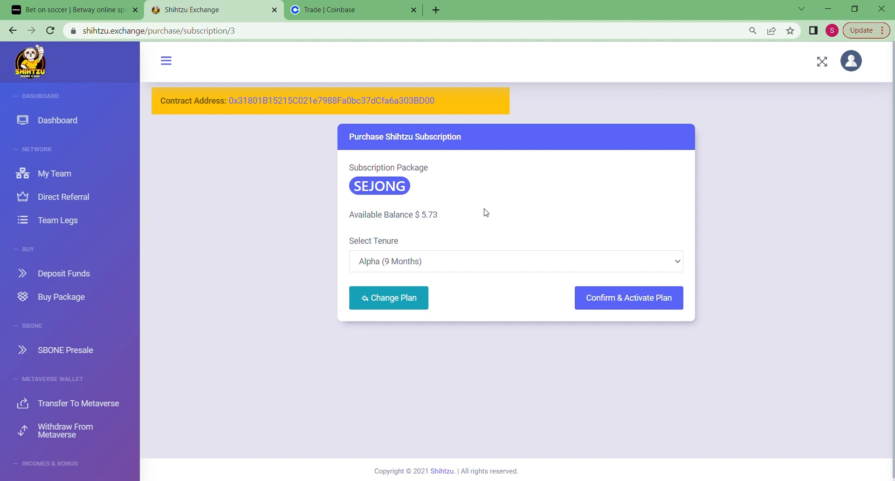
mouse_move(653, 303)
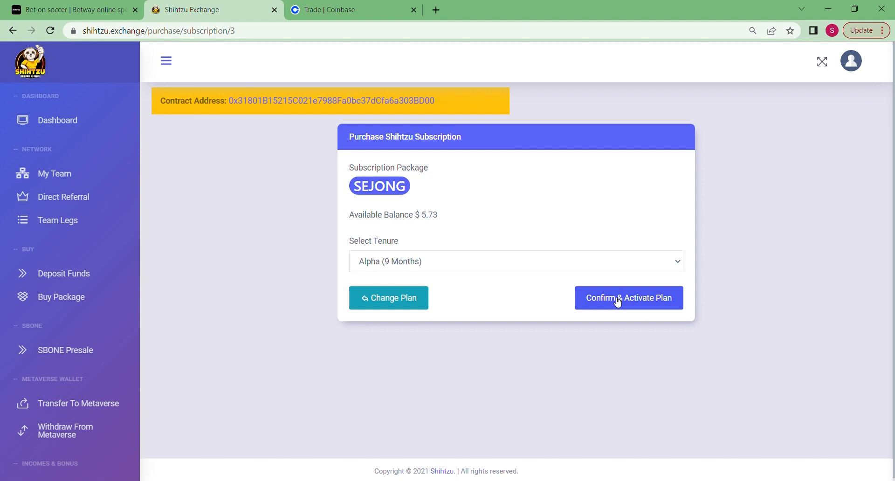
left_click(628, 297)
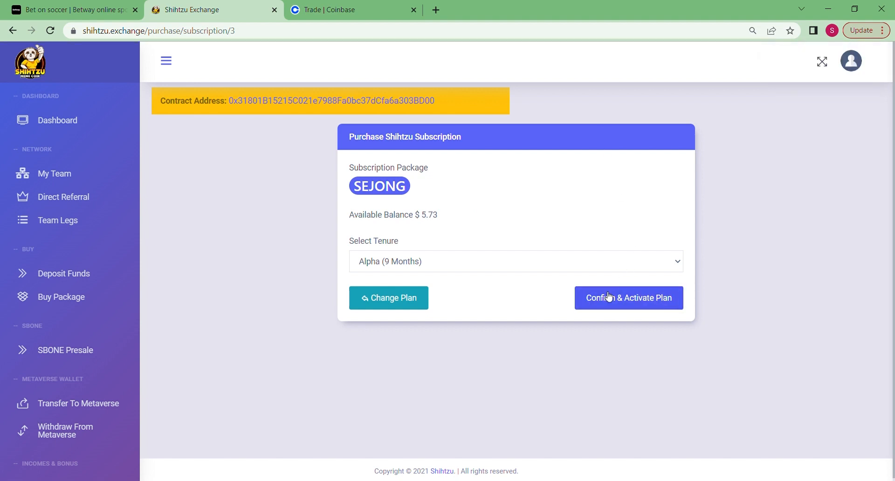
mouse_move(601, 287)
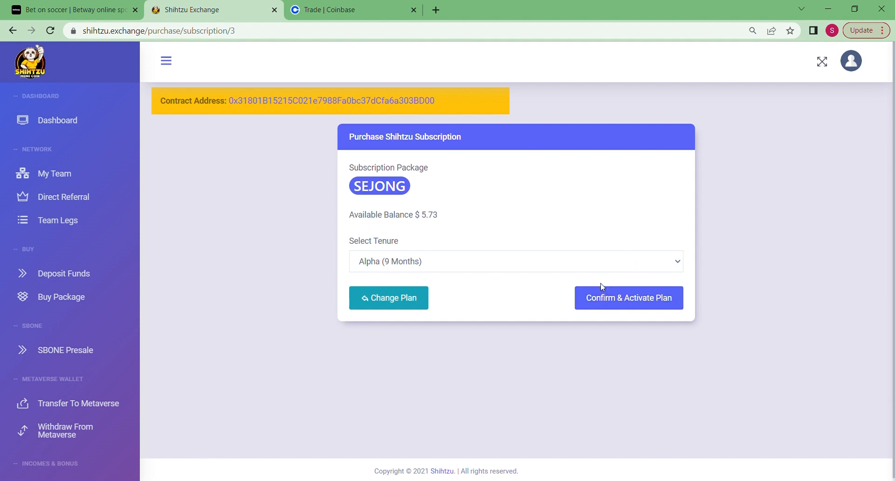
mouse_move(703, 305)
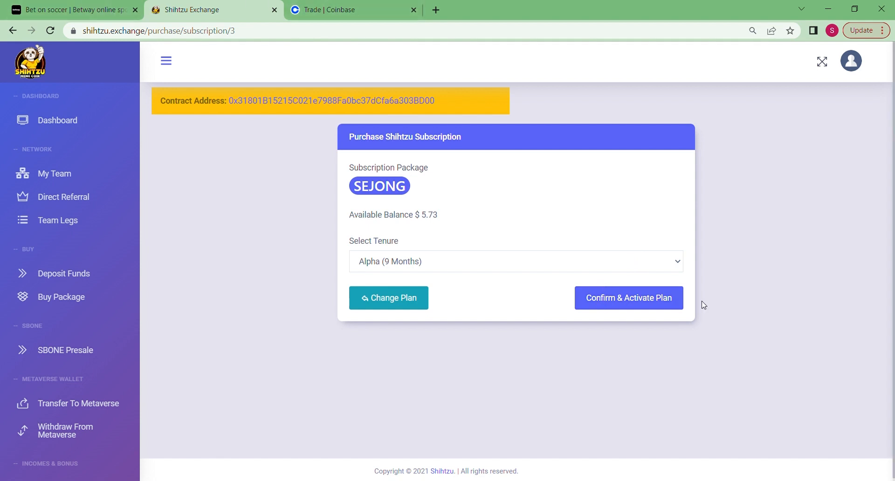
mouse_move(649, 377)
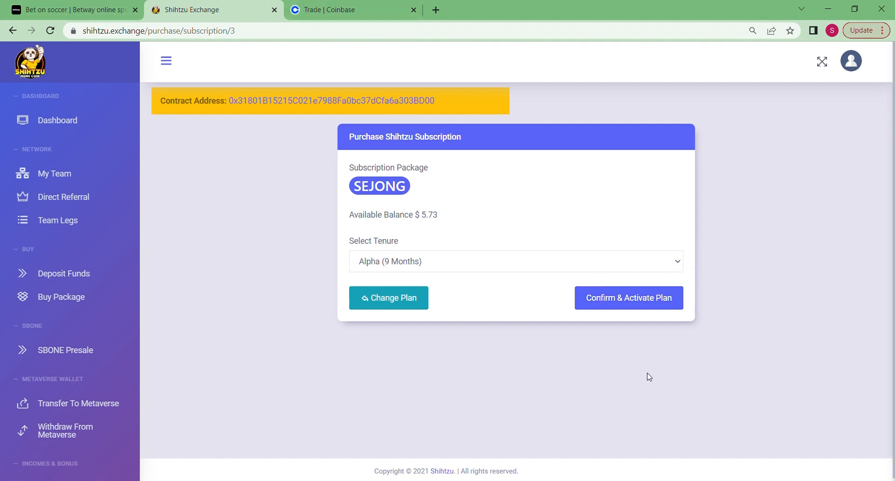
mouse_move(640, 376)
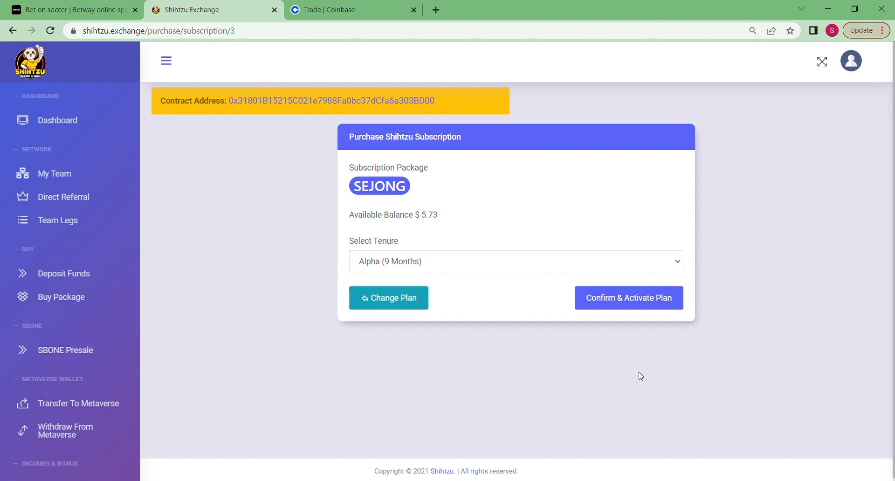
mouse_move(558, 236)
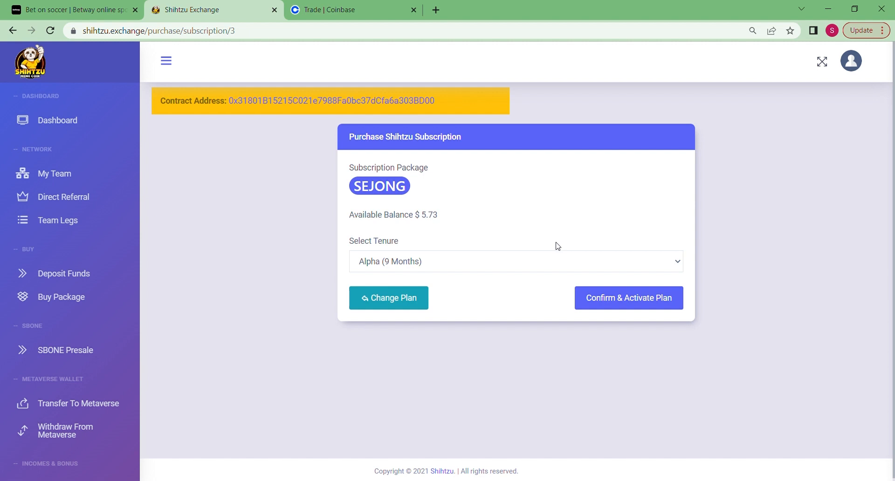
left_click(575, 9)
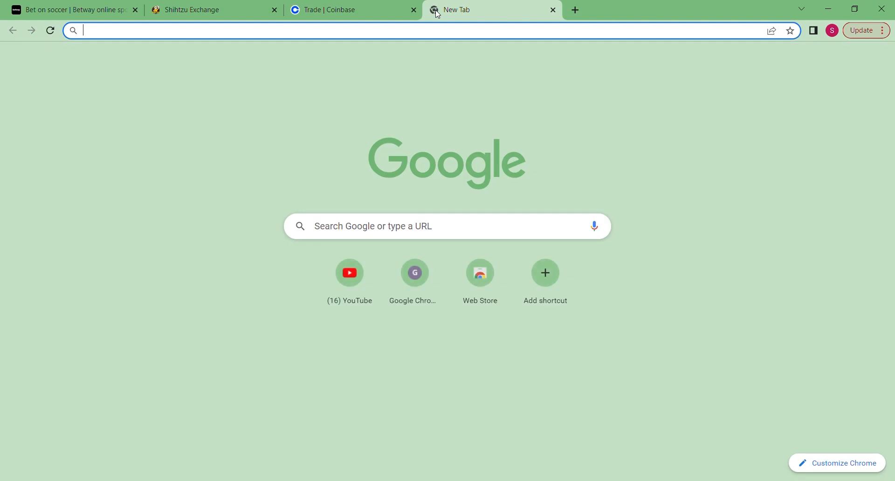
Search Google for 'shih tzu coin price' and go to the Crypto.com Shih Tzu price page.
type("shih tzu coin price")
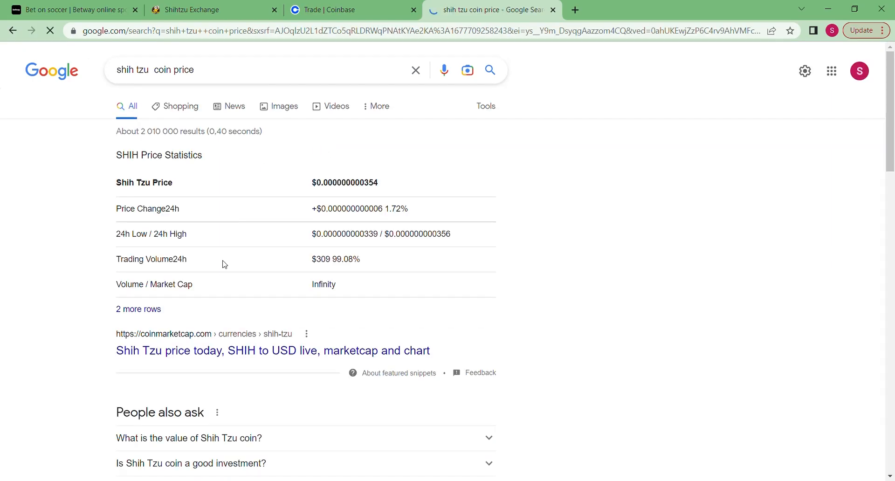
scroll("down", 3)
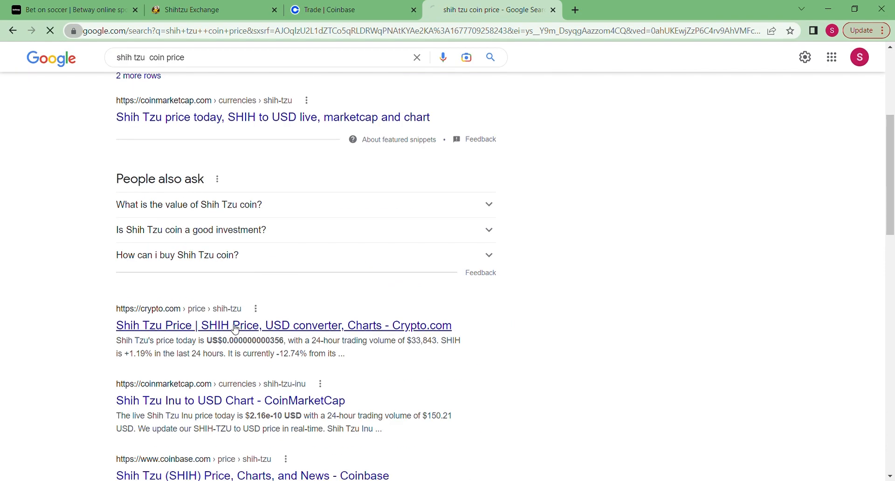
left_click(284, 324)
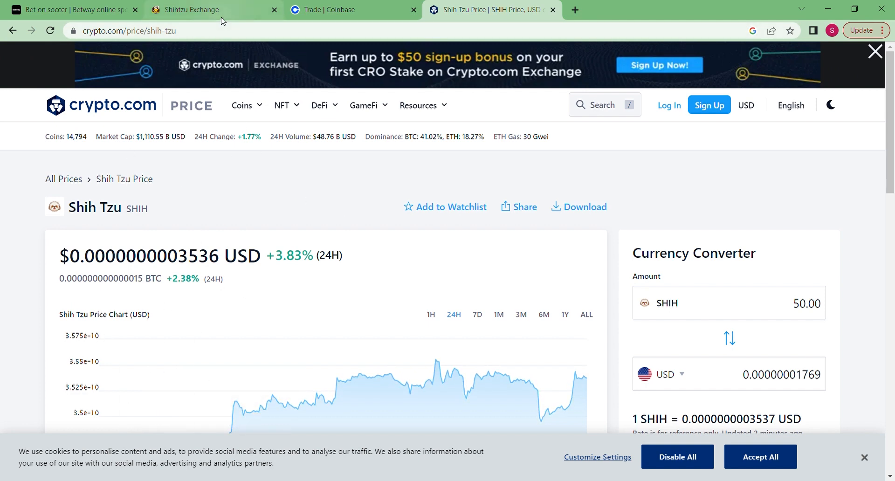
Switch back to the Shihtzu Exchange tab showing the SEJONG Alpha (9 Months) form.
left_click(206, 10)
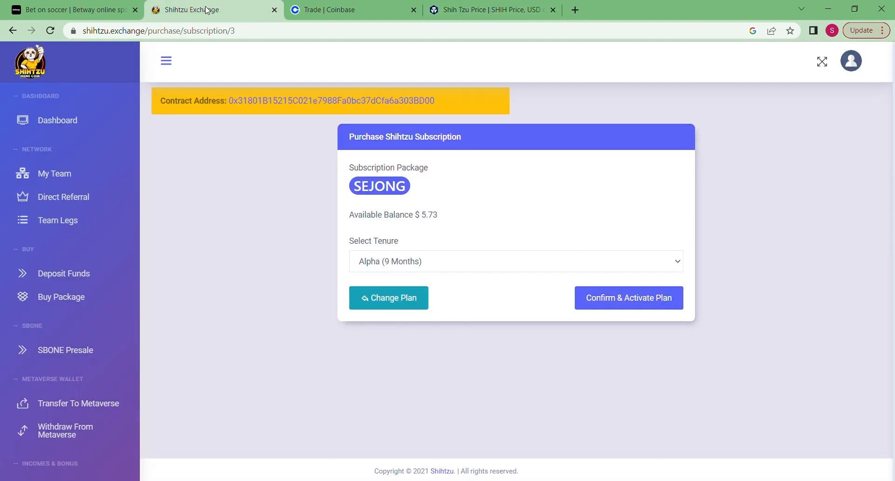
mouse_move(256, 89)
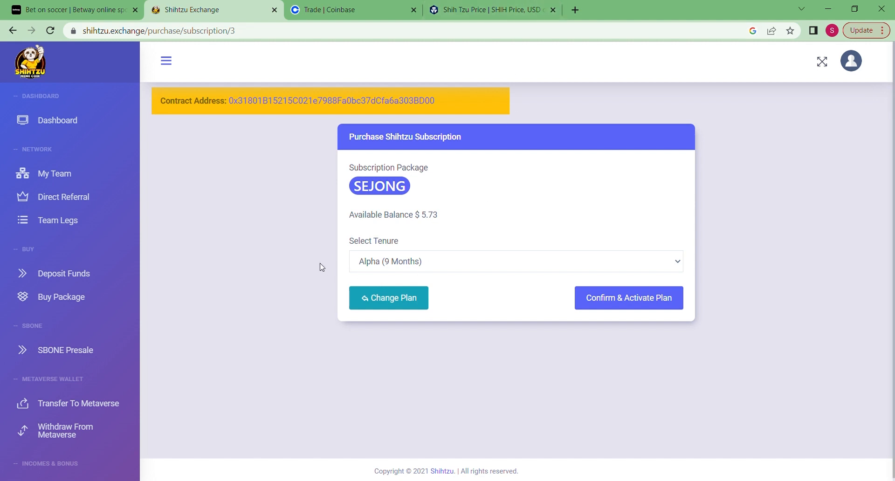
mouse_move(218, 114)
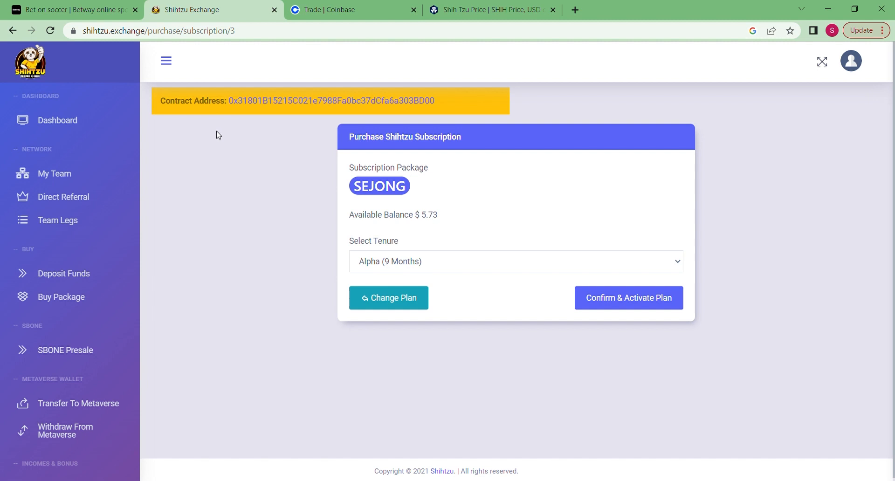
mouse_move(217, 186)
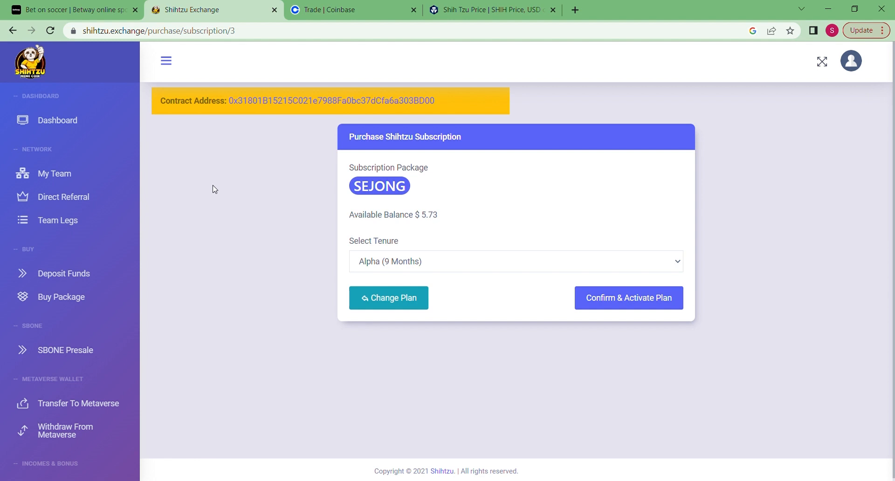
mouse_move(200, 171)
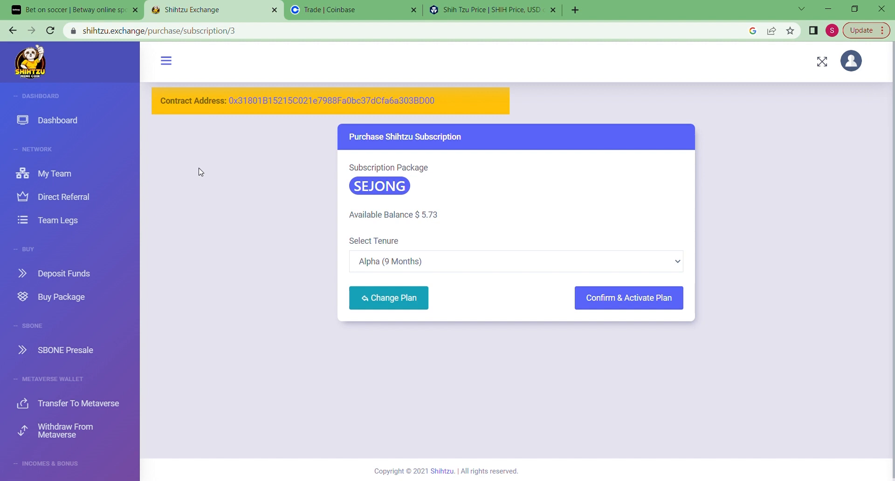
mouse_move(288, 271)
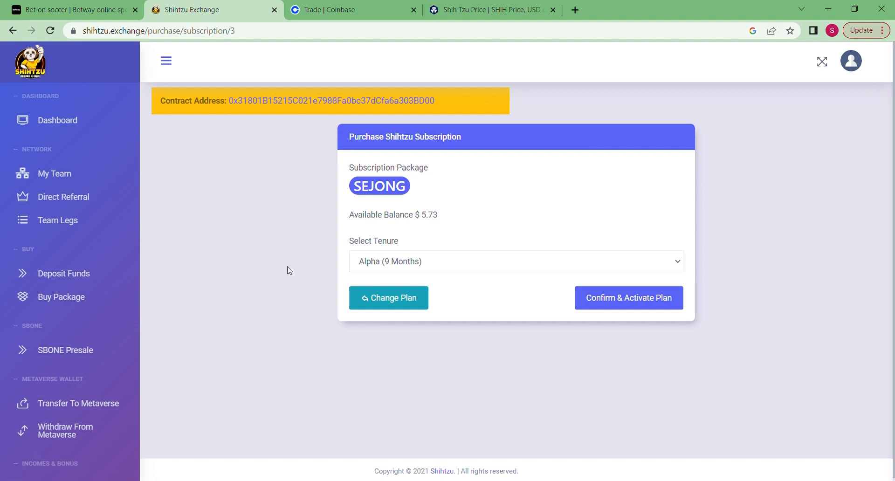
mouse_move(254, 382)
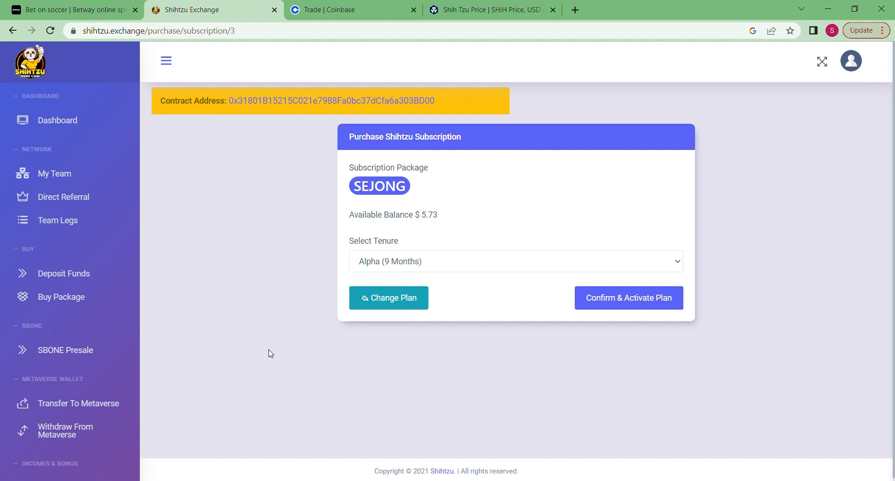
mouse_move(266, 356)
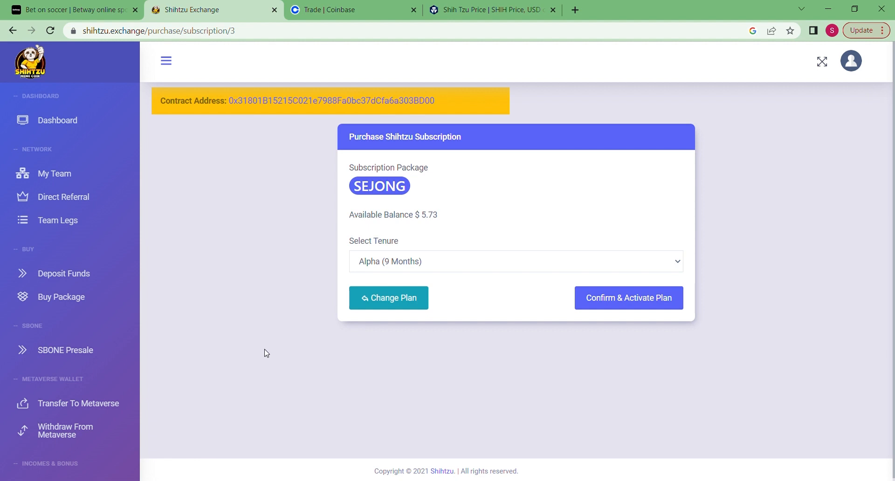
mouse_move(258, 353)
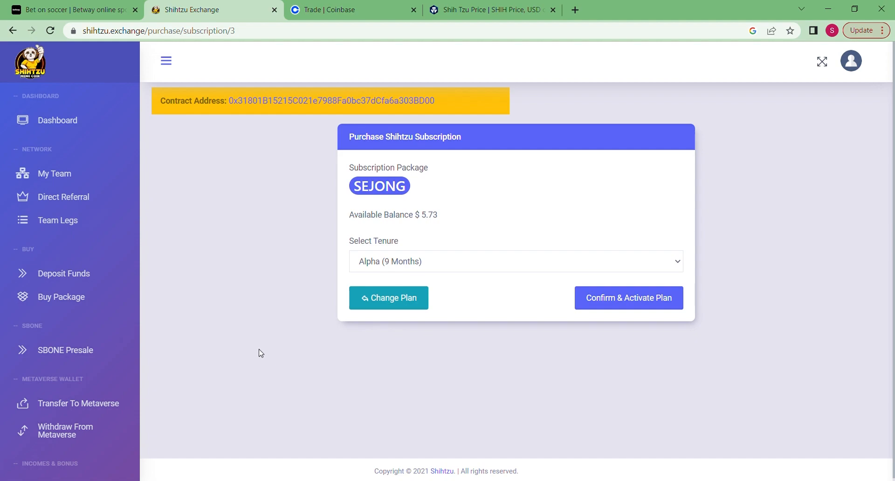